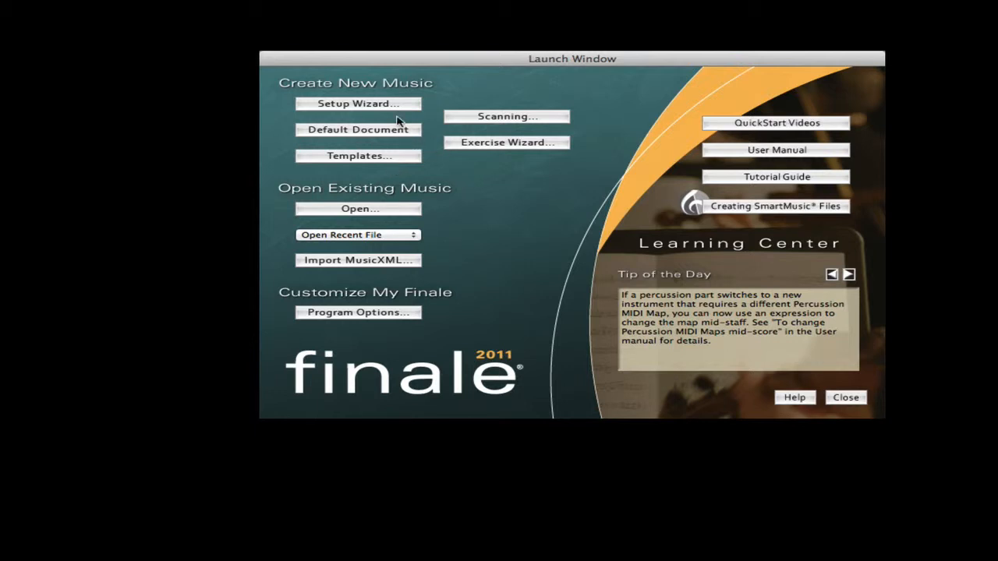
mouse_move(386, 110)
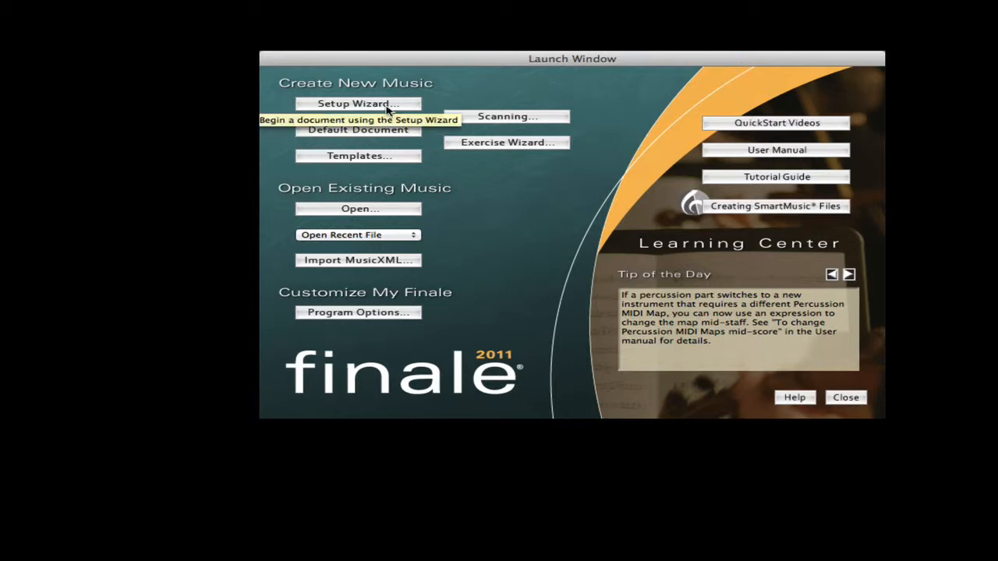
Step: Begin a new Setup Wizard score on A4 page size and proceed to instruments
click(359, 103)
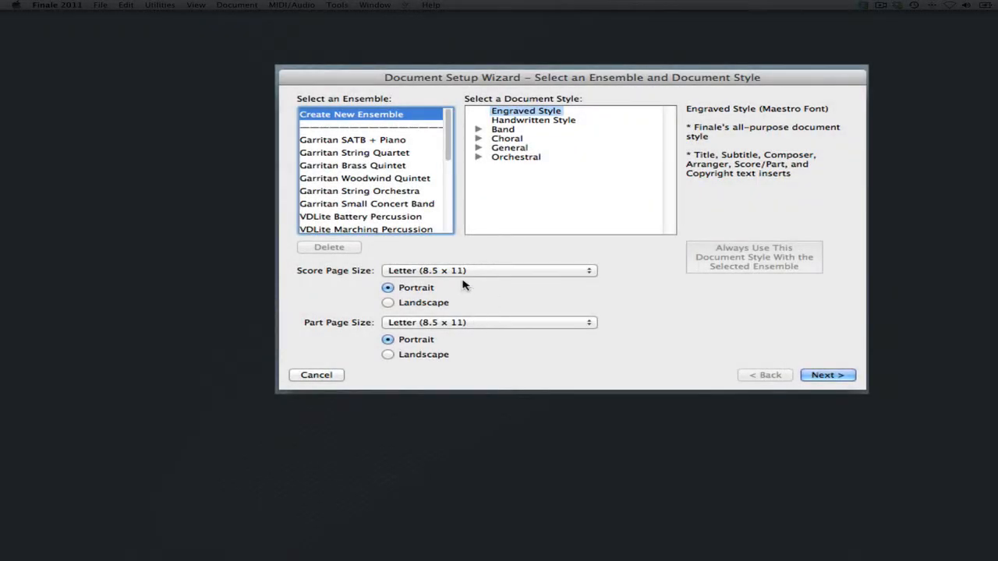
click(489, 272)
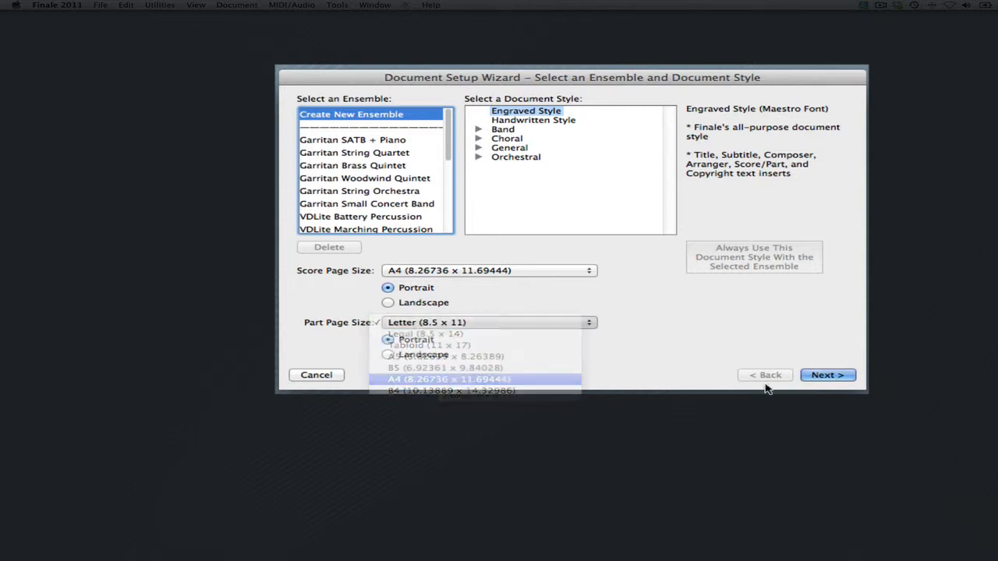
click(827, 375)
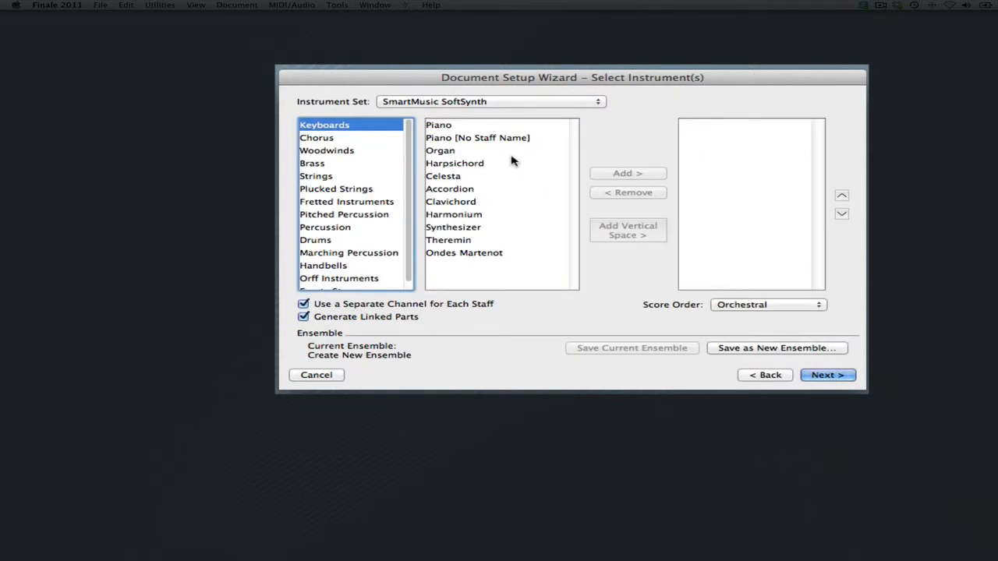
Step: Add Piano [No Staff Name] from Keyboards as the score's instrument and continue
click(478, 137)
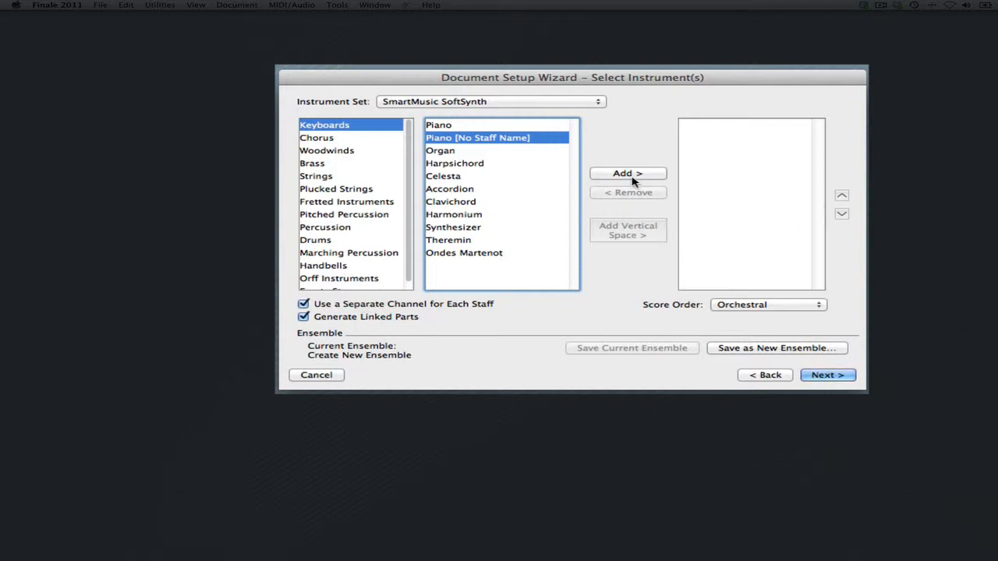
click(627, 173)
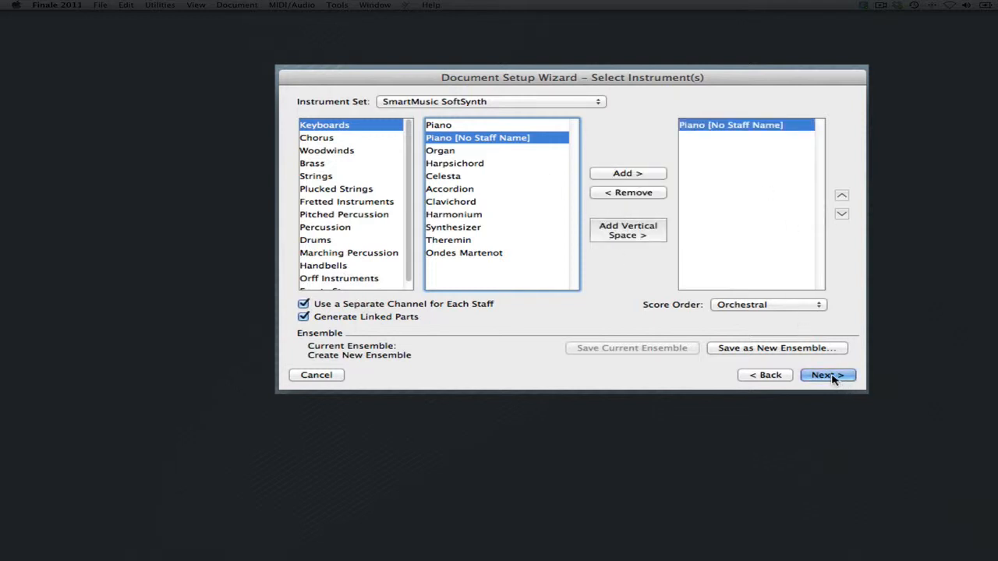
click(826, 375)
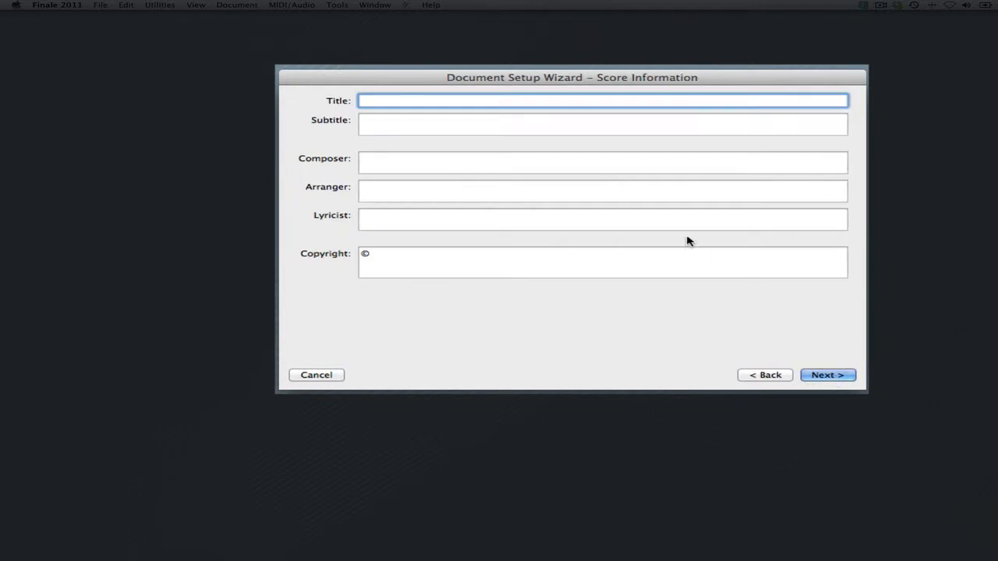
Step: Enter the title 'Tutorial 2' and the composer credit, then continue to score settings
text(Tutorial)
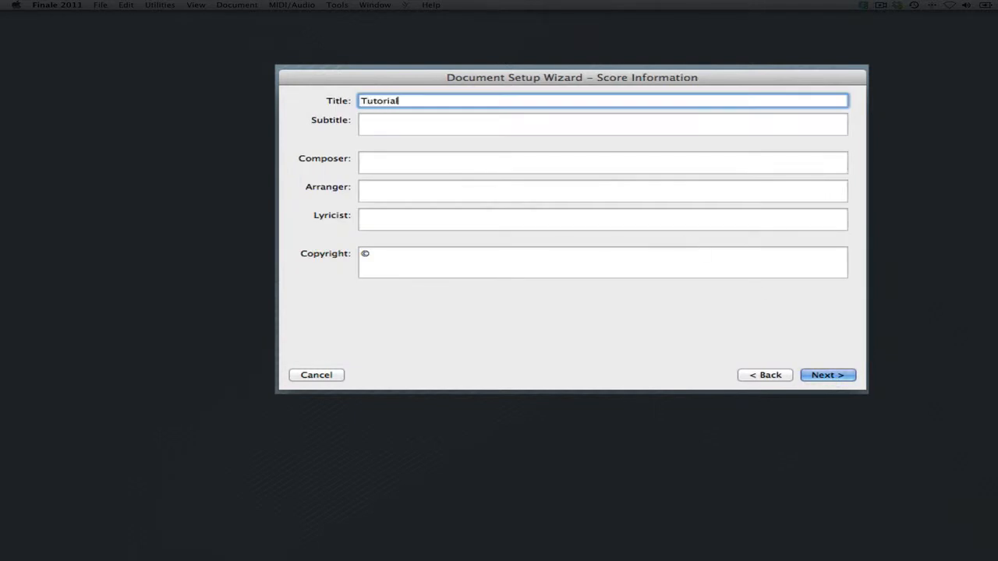
click(602, 190)
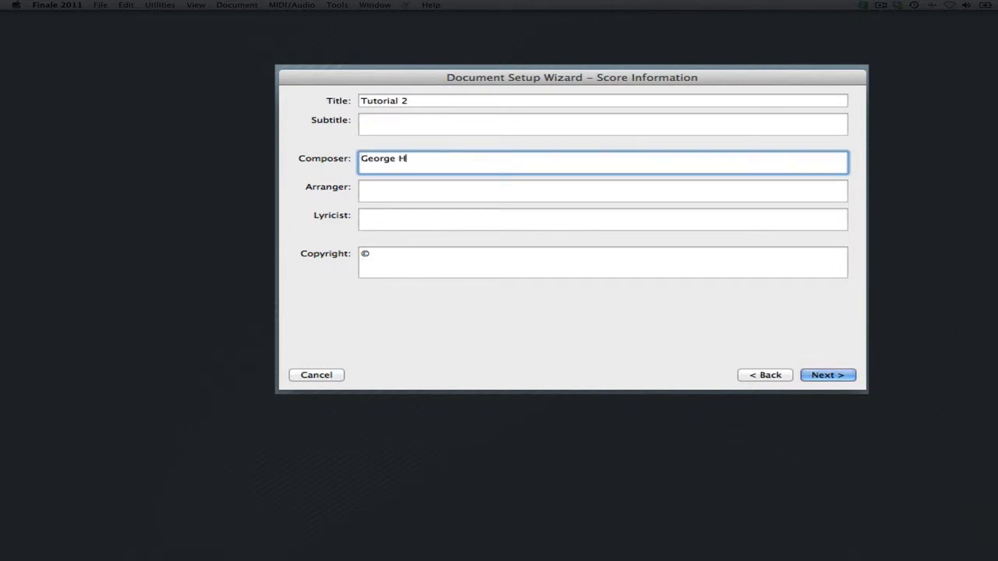
text(ess)
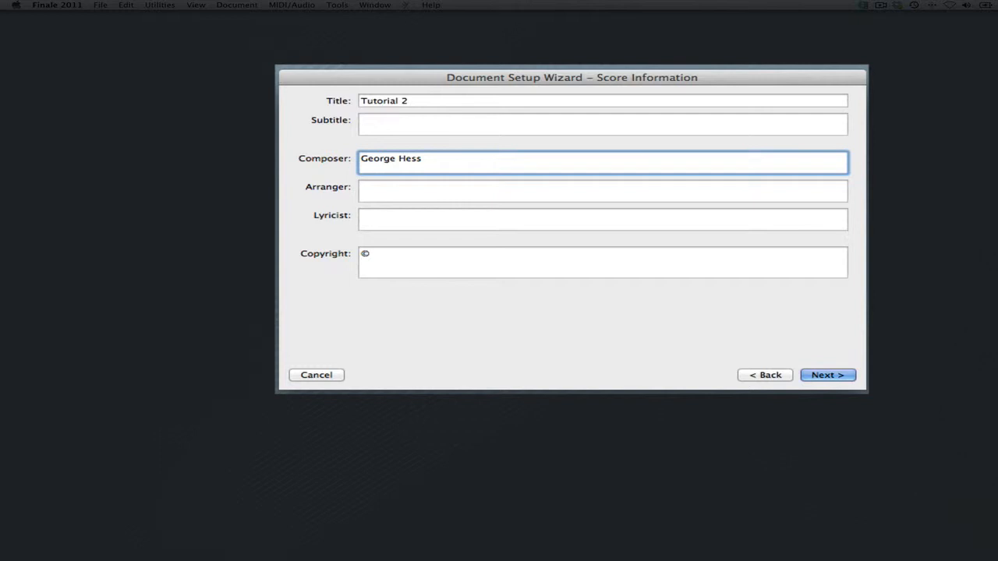
click(827, 374)
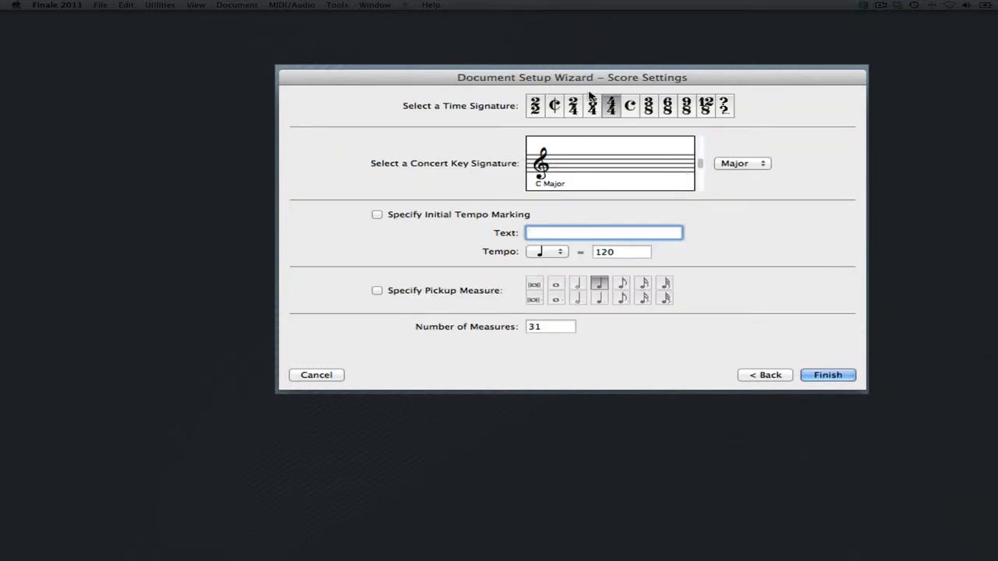
Step: Finish the score in F major with 10 measures
click(592, 106)
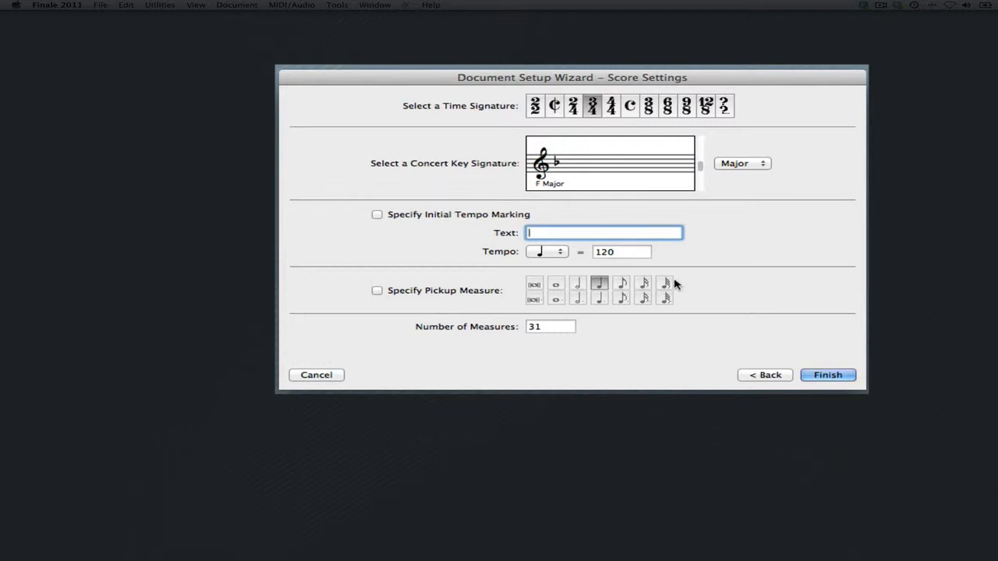
click(551, 327)
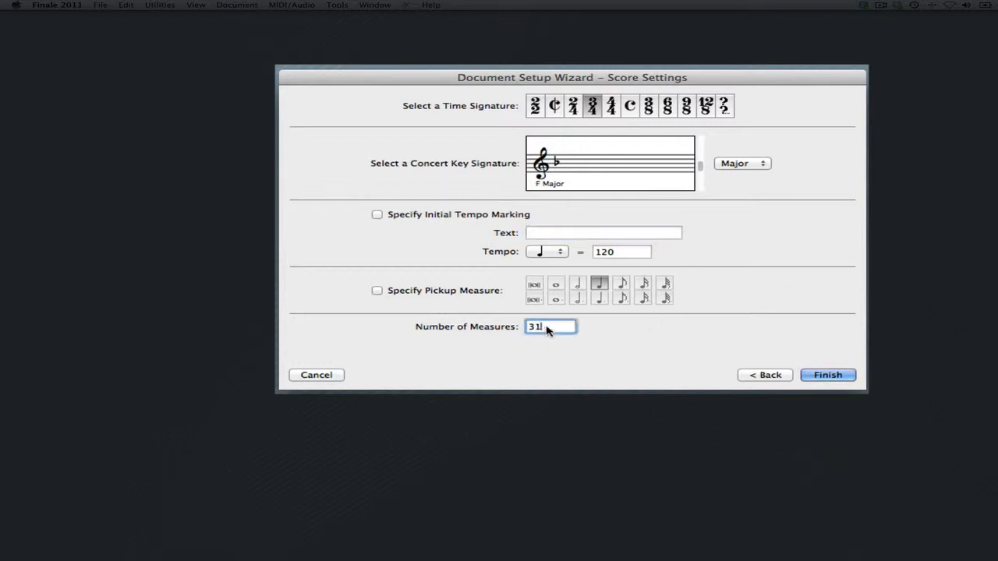
text(10)
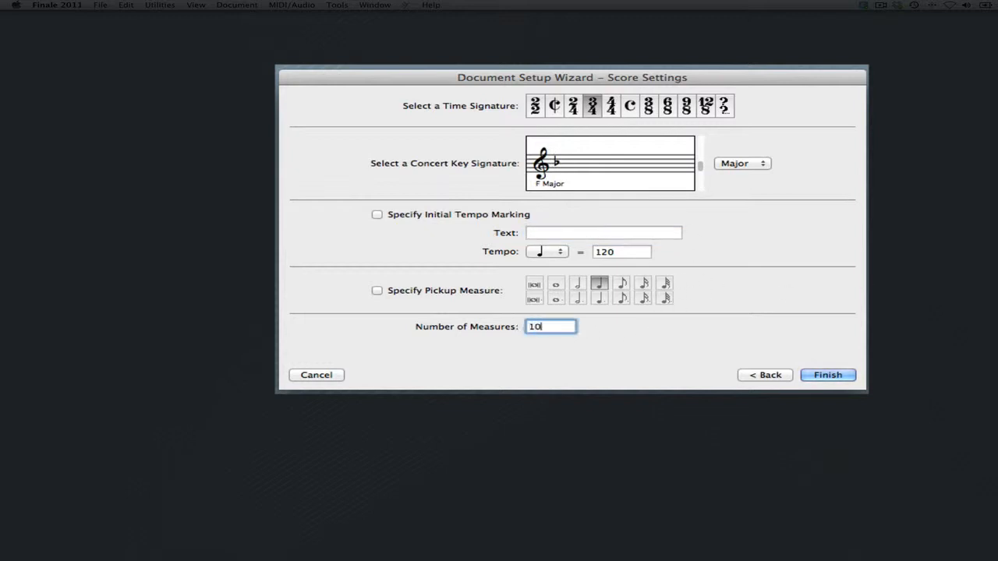
click(827, 375)
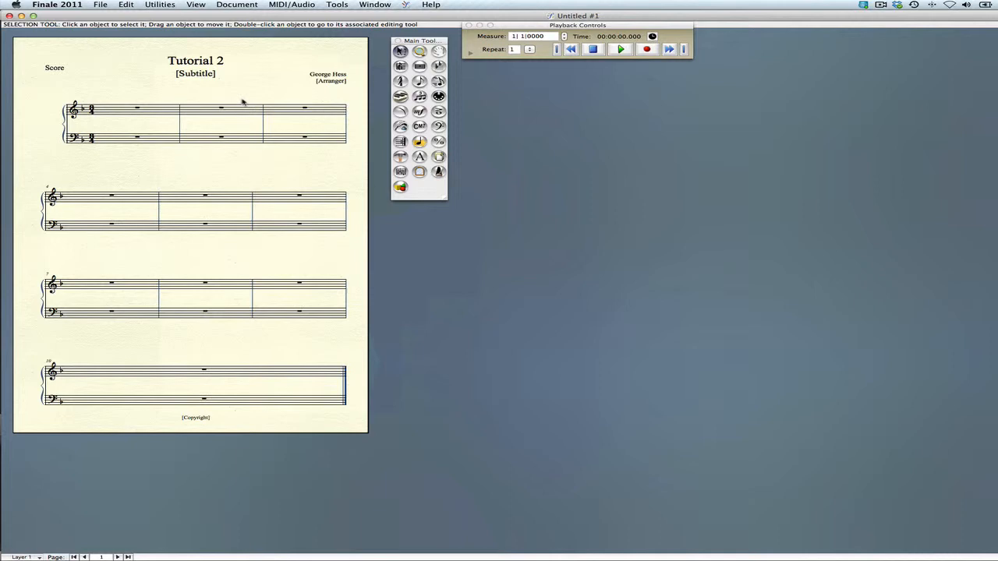
mouse_move(278, 144)
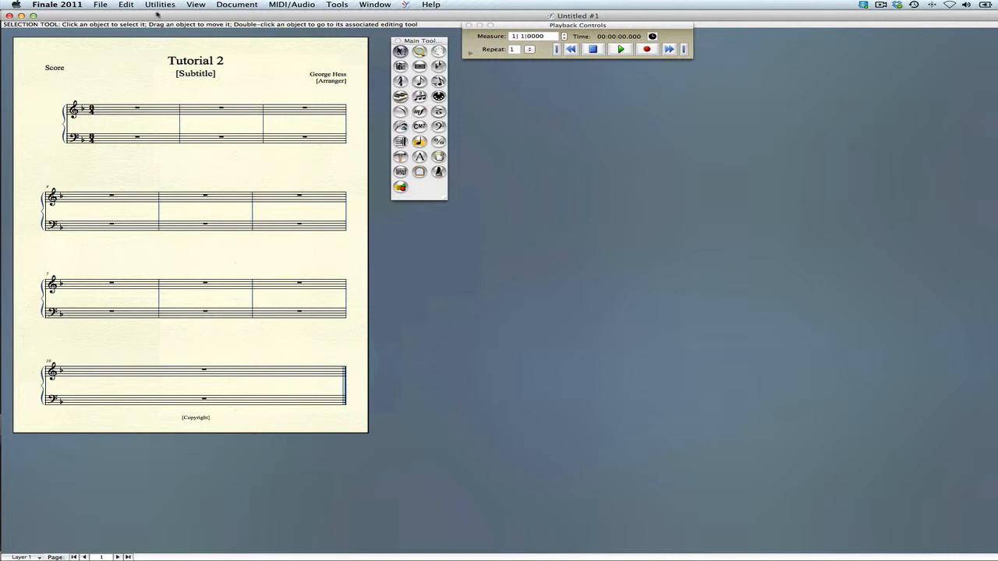
Step: Fit the layout to 5 measures per system via Utilities > Fit Measures
click(159, 5)
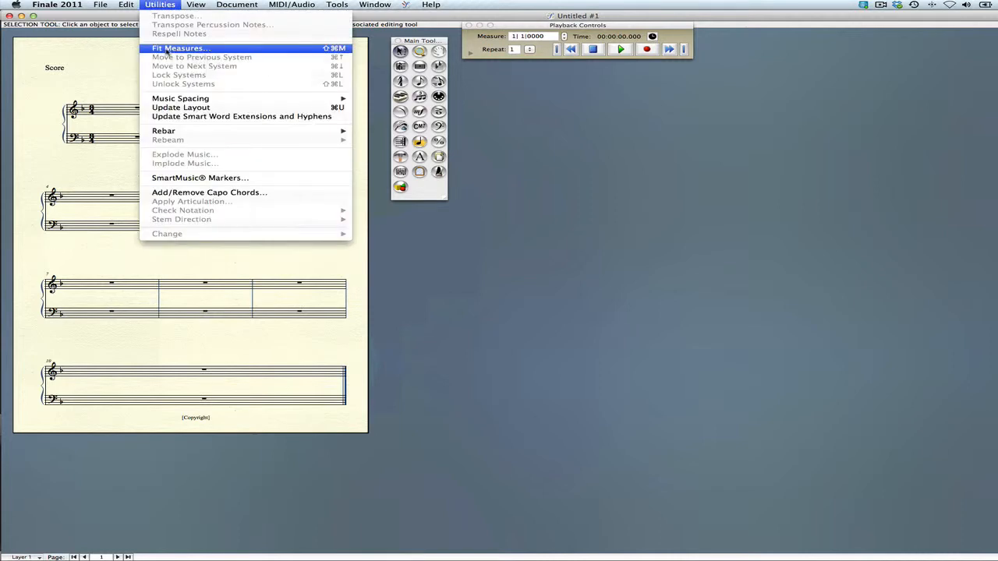
click(181, 47)
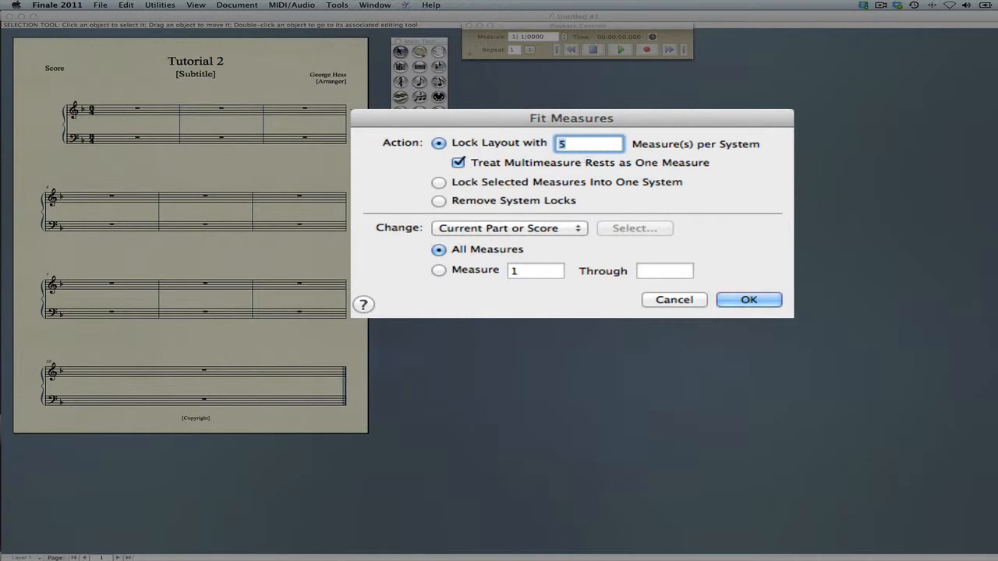
click(749, 299)
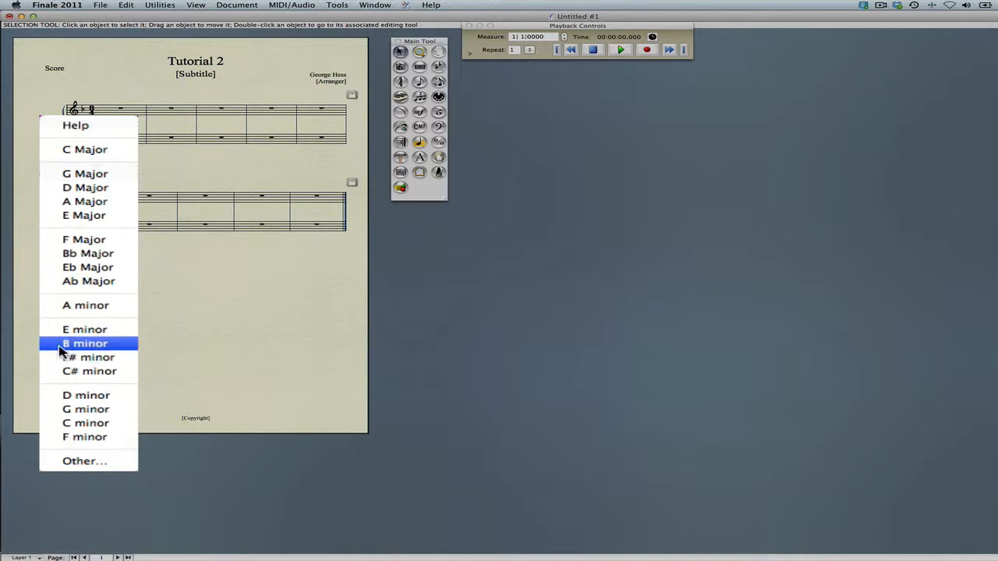
Step: Give measure 6 onward a B minor key signature and 4/4 time signature
click(85, 344)
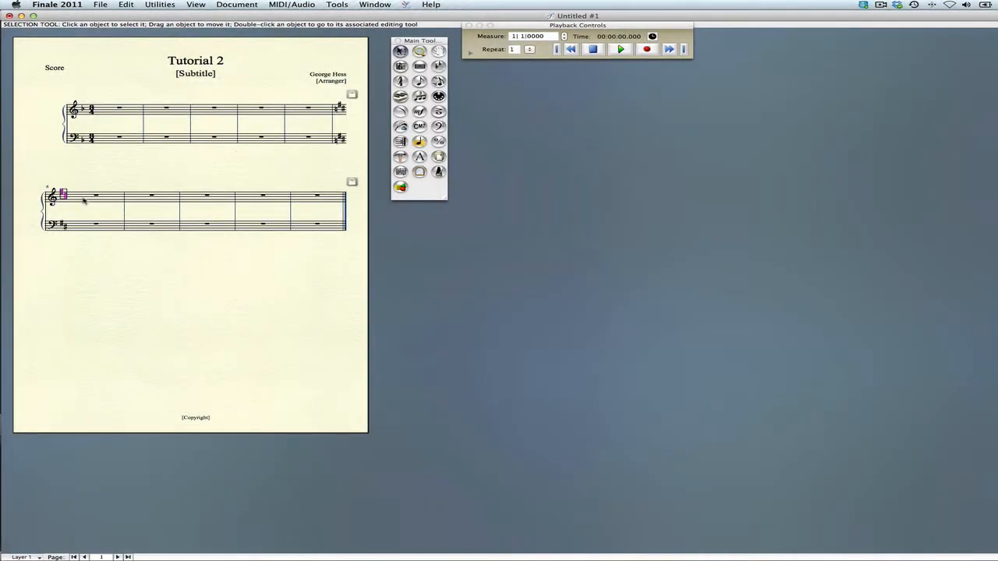
right_click(63, 195)
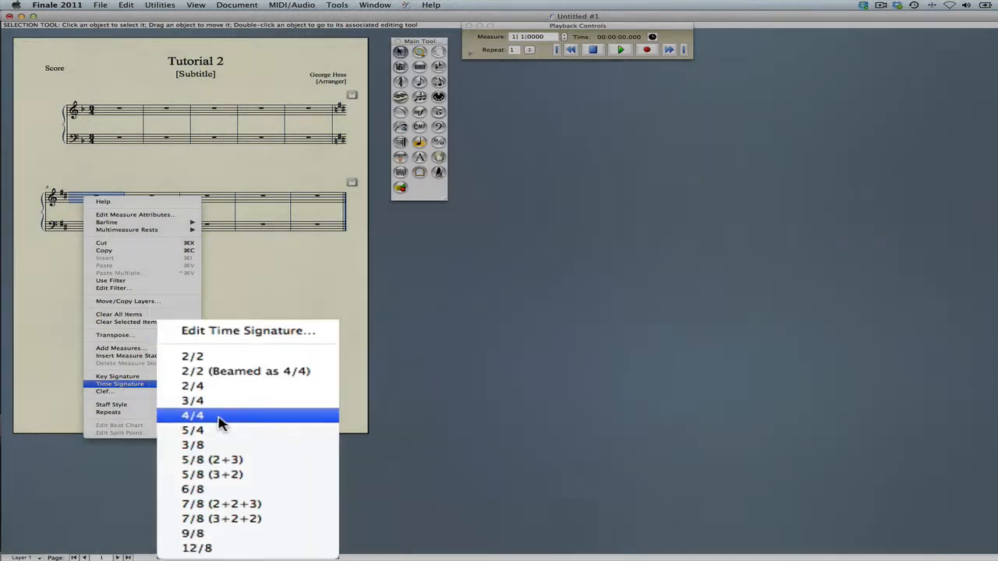
click(192, 414)
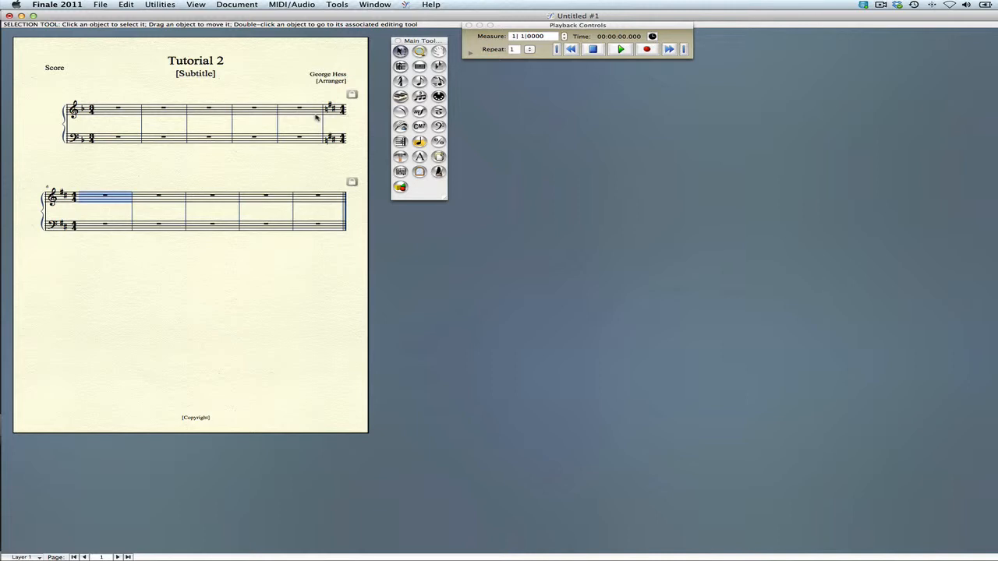
Step: Set a double barline at the end of measure 5
right_click(312, 108)
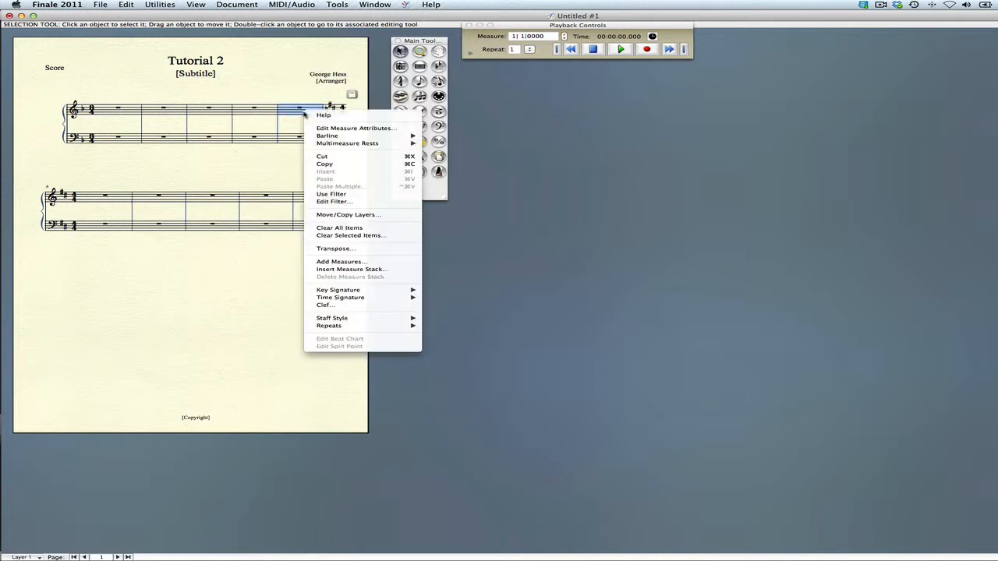
click(356, 128)
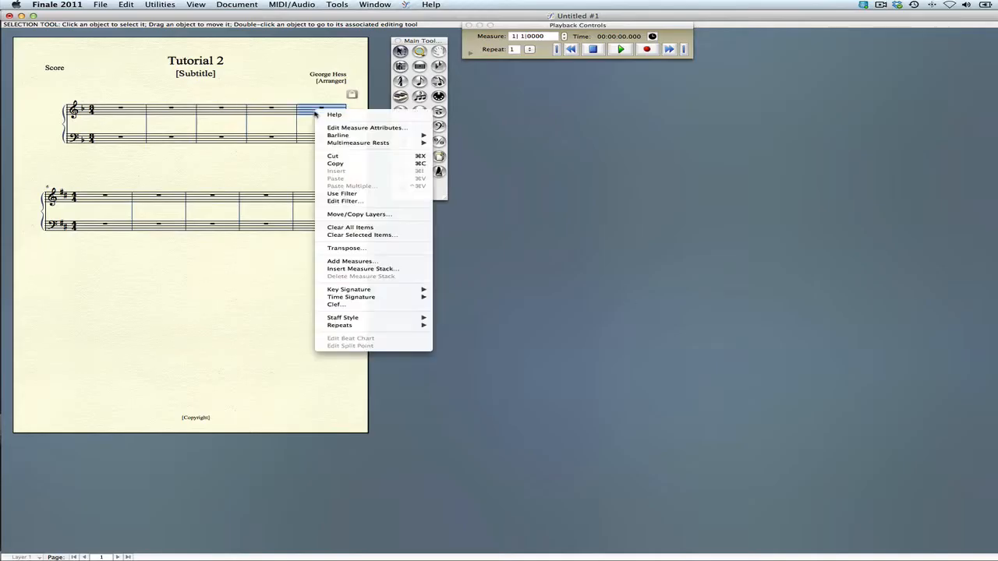
mouse_move(337, 134)
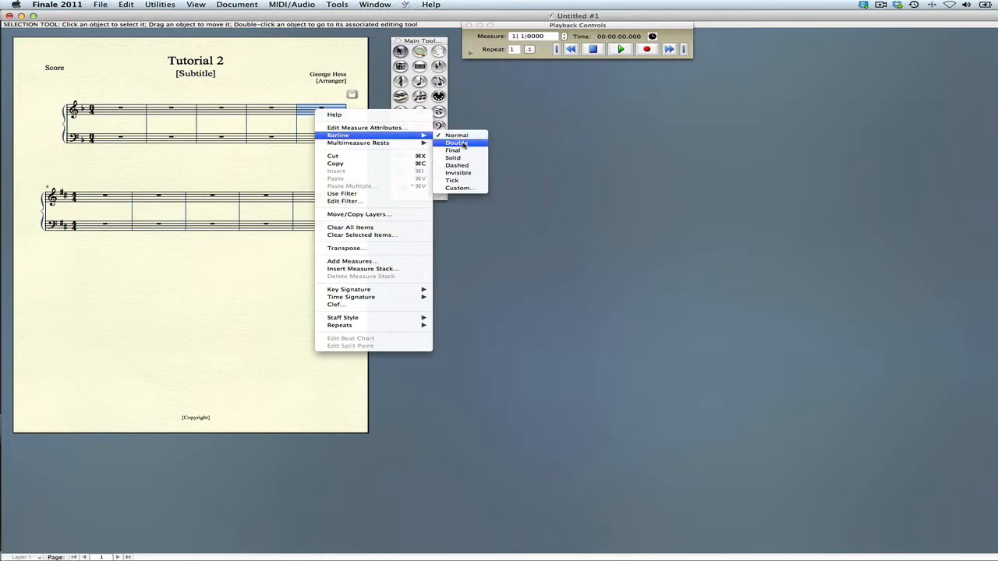
click(456, 143)
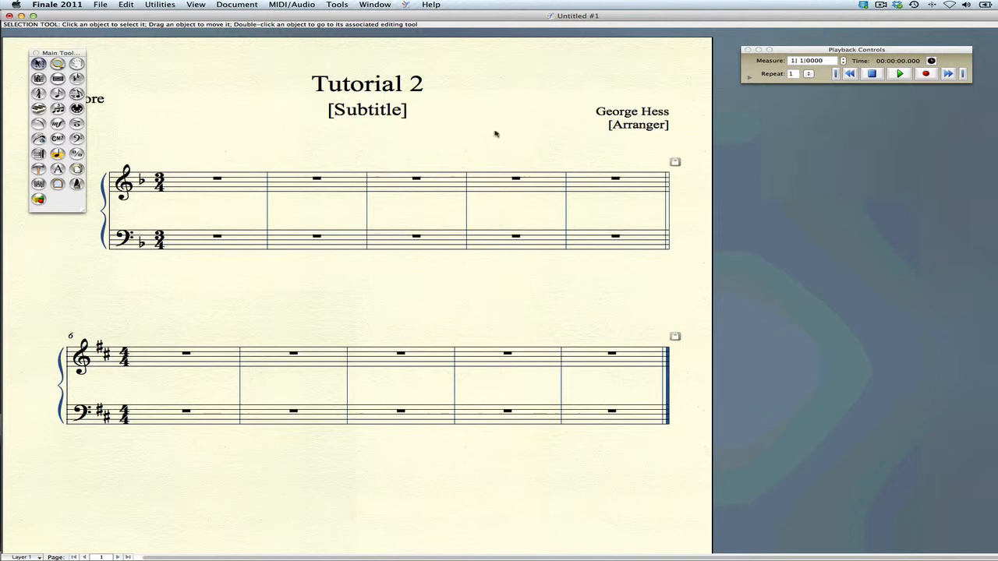
mouse_move(497, 135)
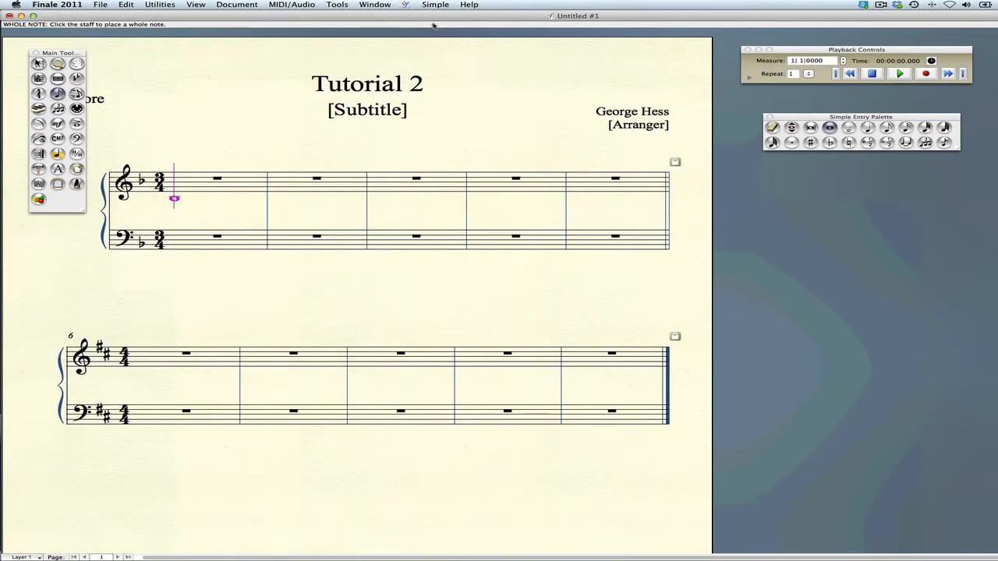
Step: Confirm Simple Entry Options with Create New Measures left unchecked
click(435, 4)
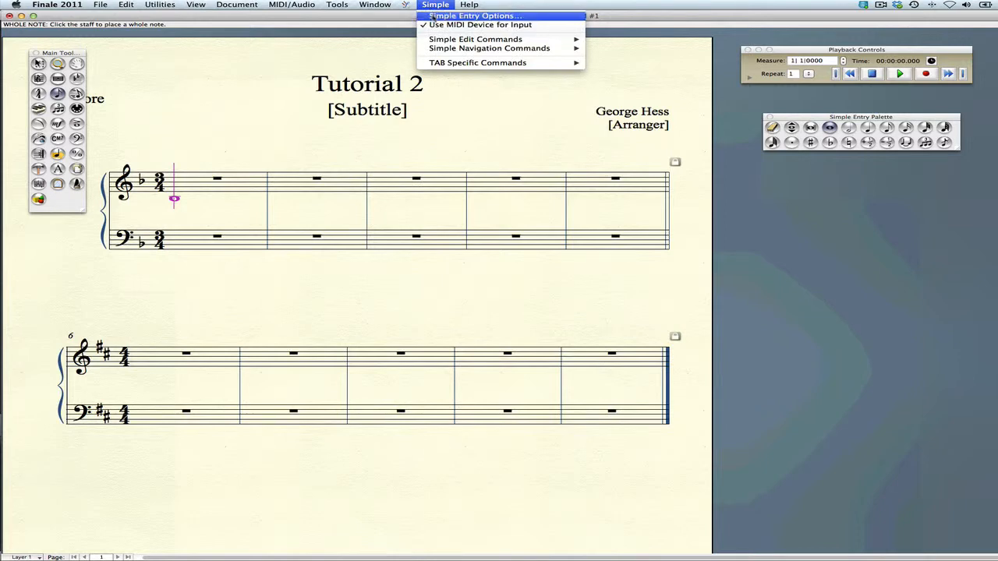
click(474, 16)
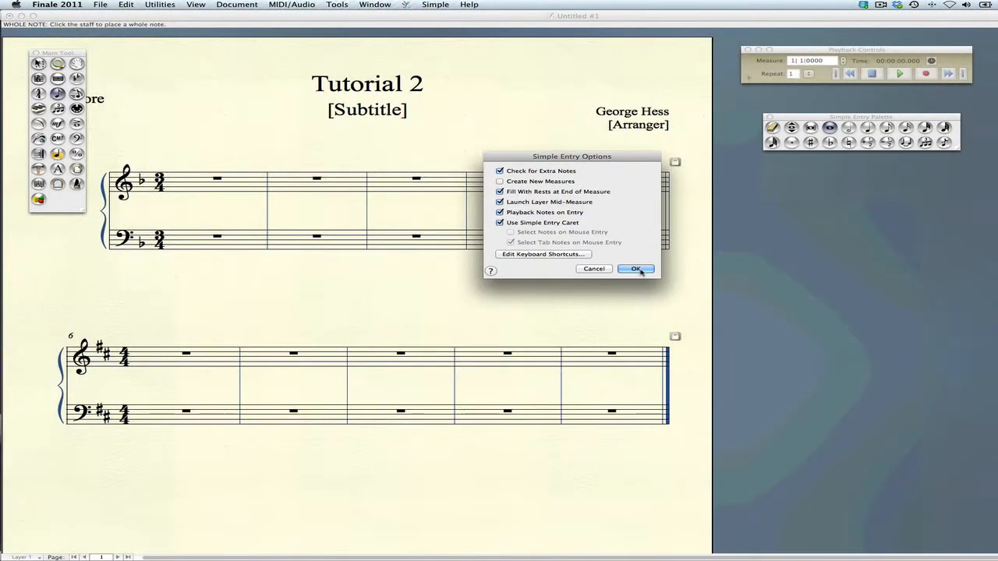
click(637, 268)
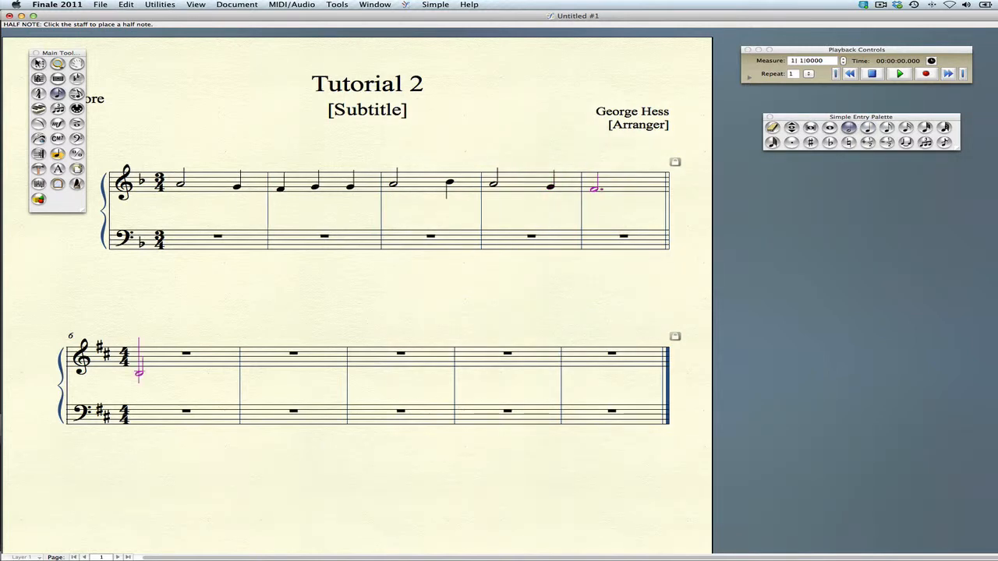
Step: Enter the soprano melody notes in the second example's treble staff from measure 6
click(147, 352)
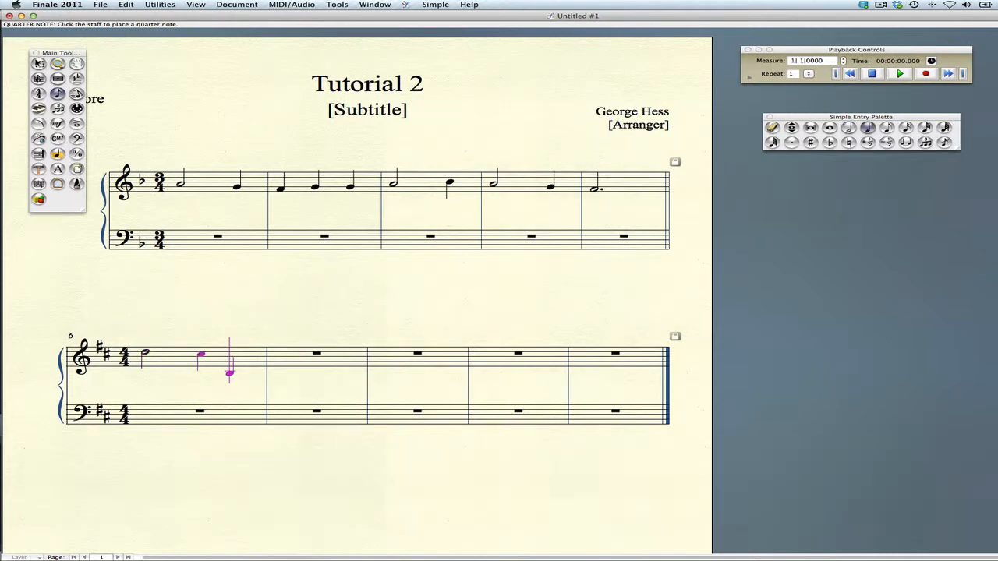
click(234, 362)
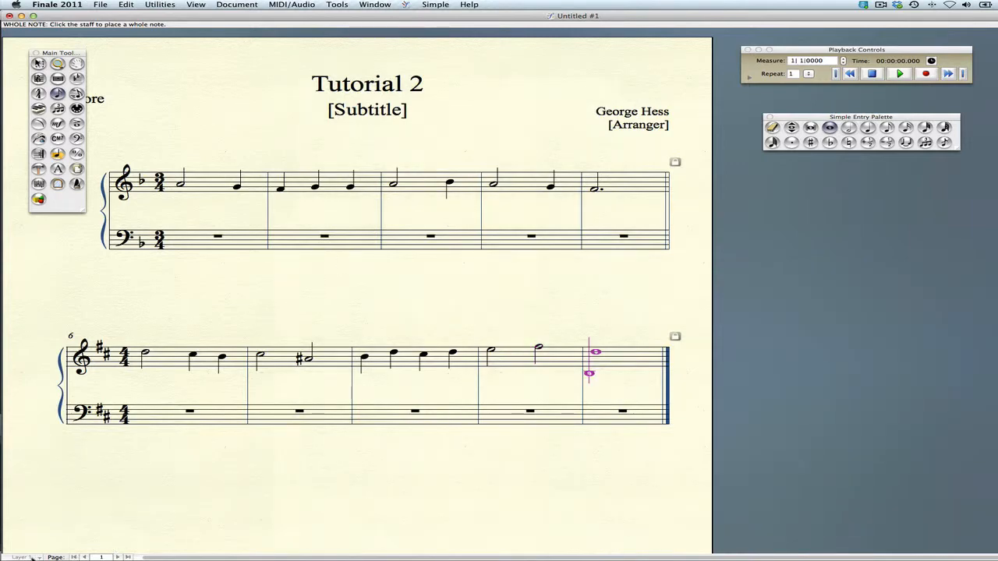
Step: Switch to Layer 2 and enter the alto voice notes in the treble staff
click(75, 543)
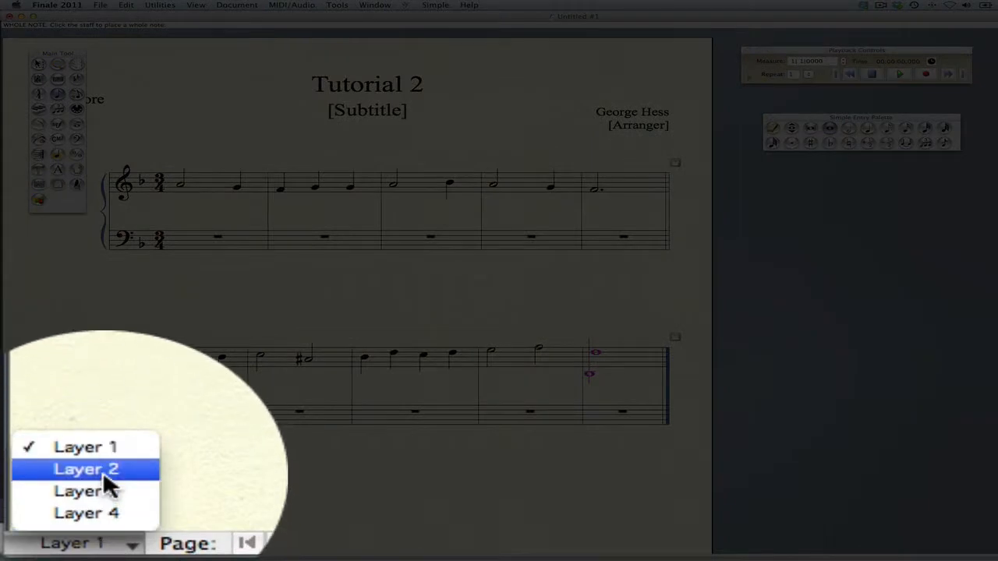
click(84, 468)
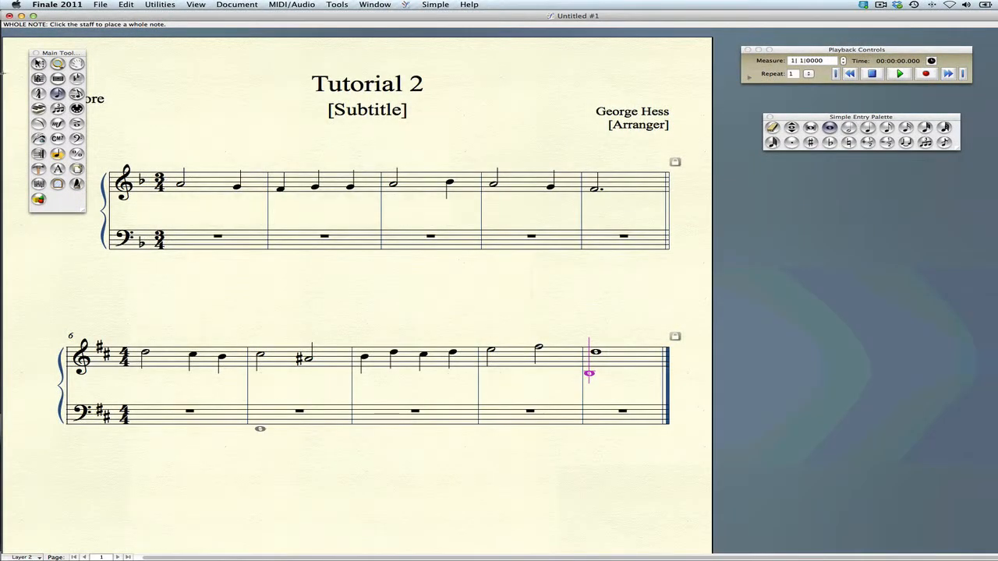
click(168, 215)
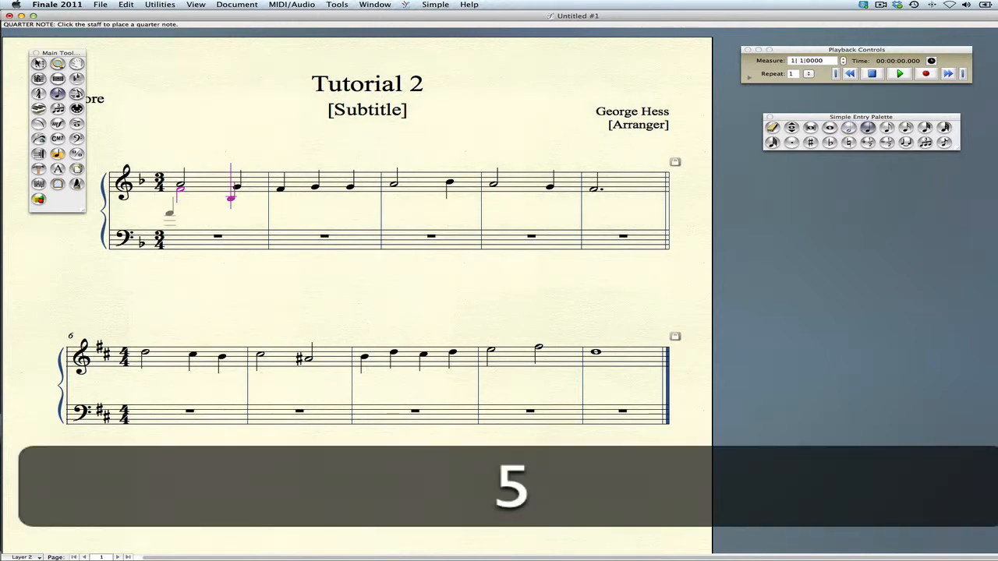
click(275, 188)
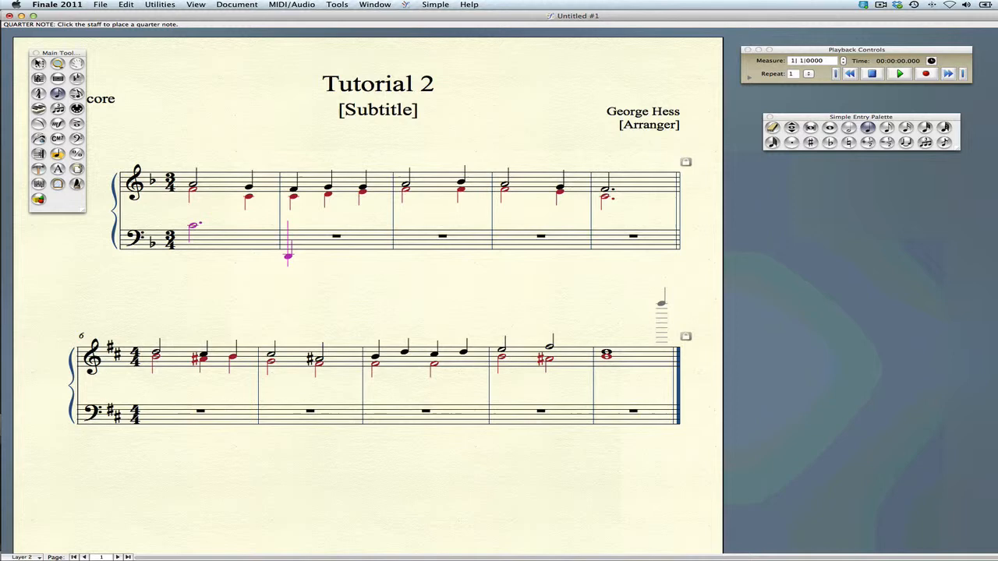
Step: Enter the bass notes into the bass staff of measures 1–5 of the F major example
click(294, 231)
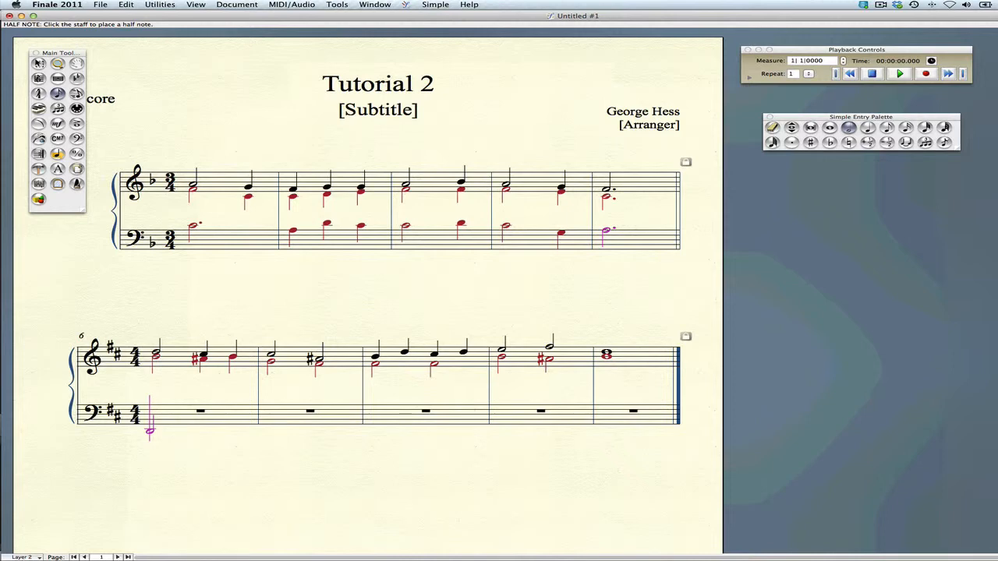
mouse_move(544, 3)
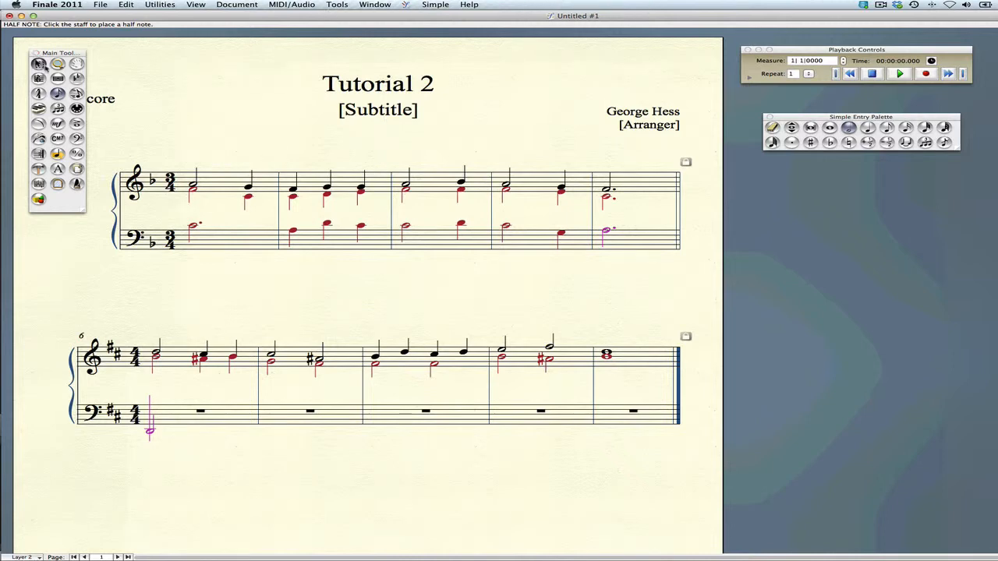
Step: Move the F major bass staff's Layer 2 contents into Layer 1 via Move/Copy Layers
click(37, 64)
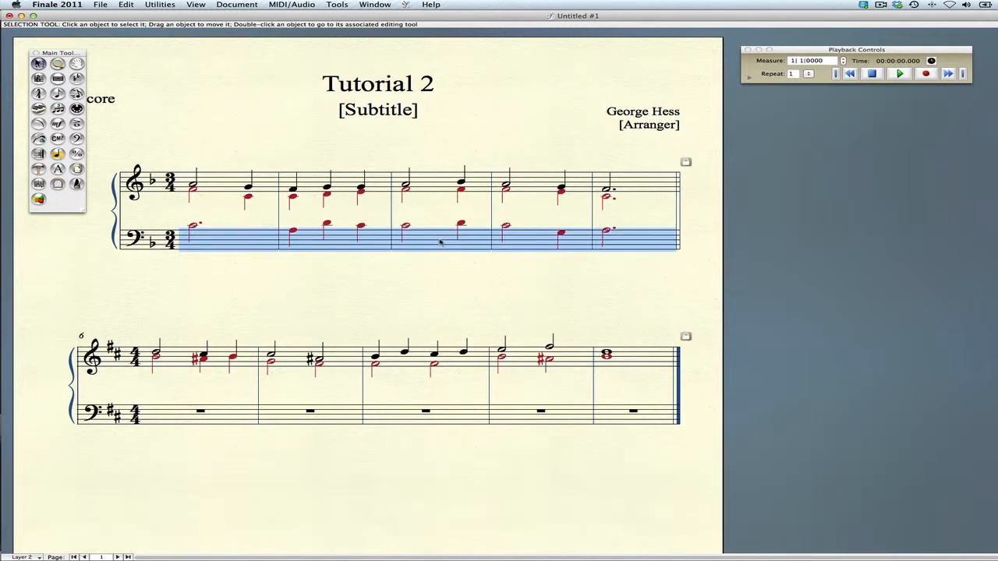
right_click(439, 242)
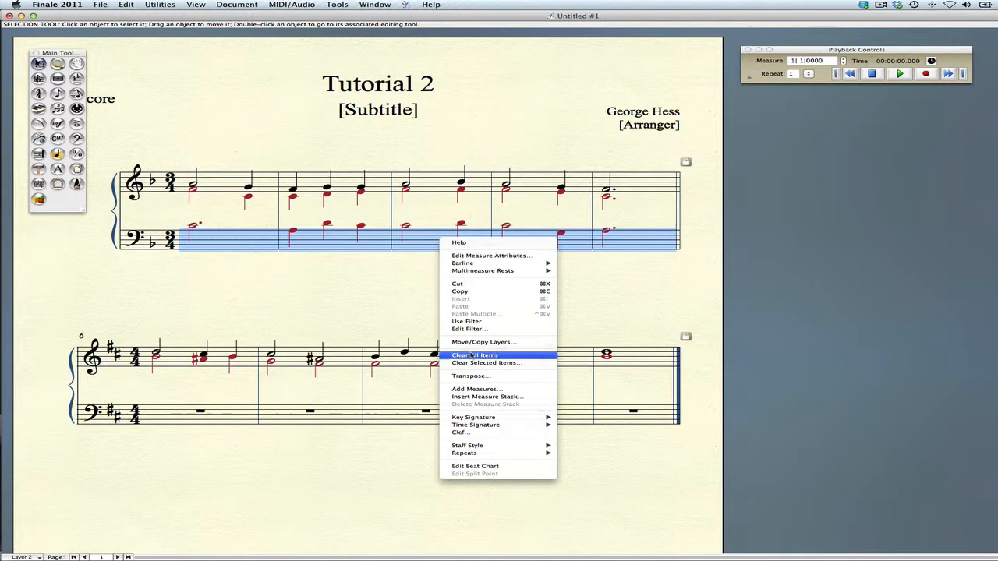
click(483, 342)
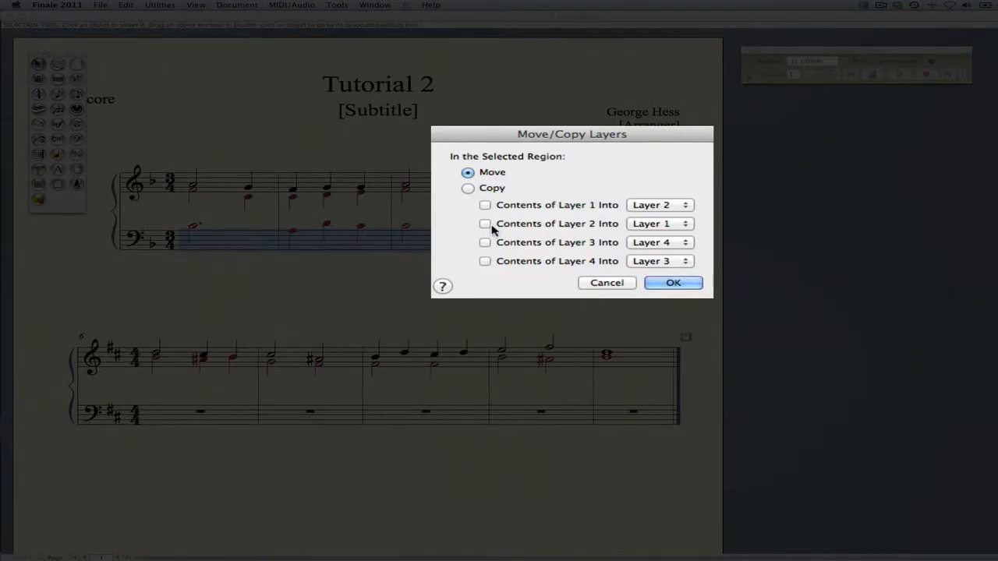
click(484, 225)
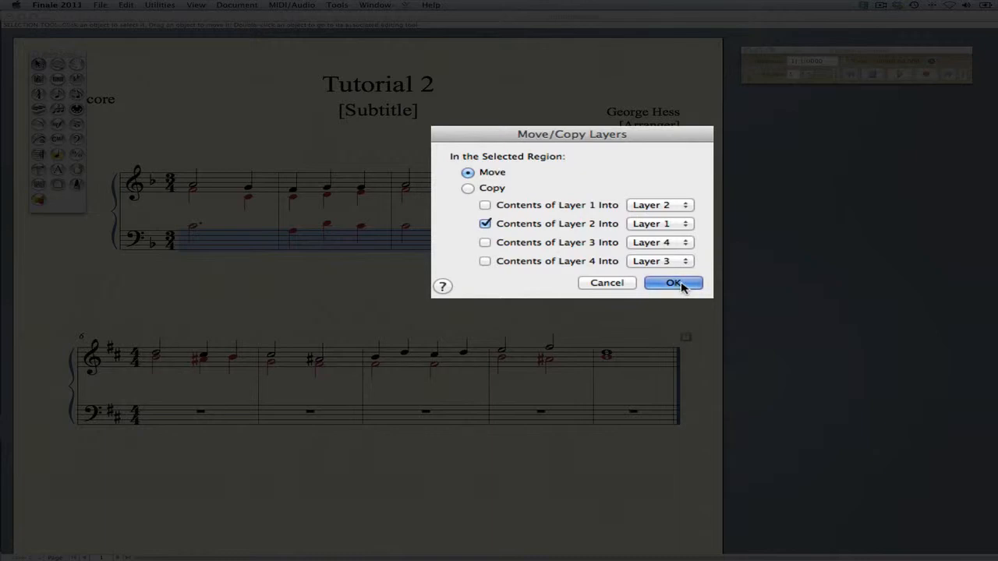
click(674, 282)
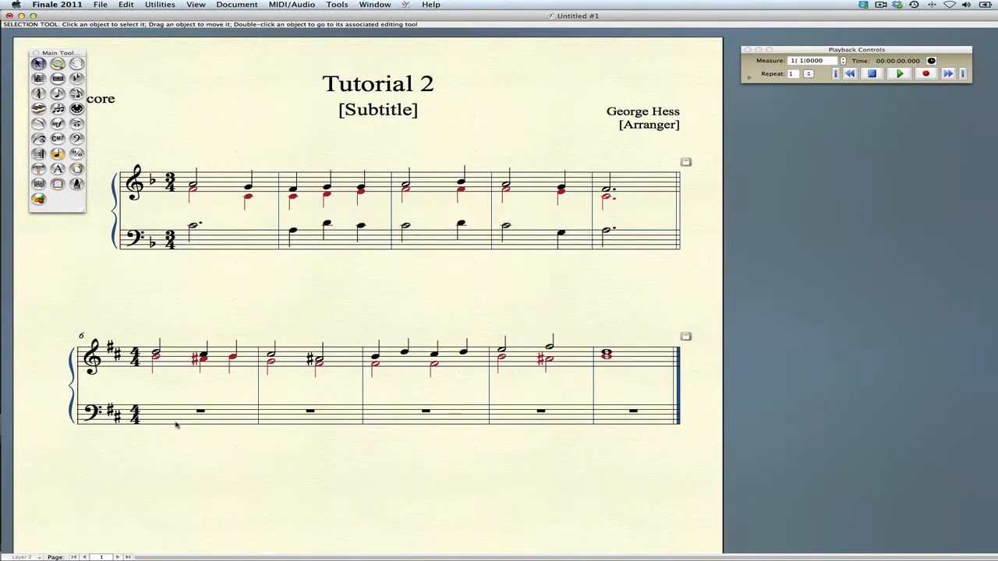
Step: Enter the B minor bass line in measures 6–10 with Simple Entry, then step back one entry
click(24, 557)
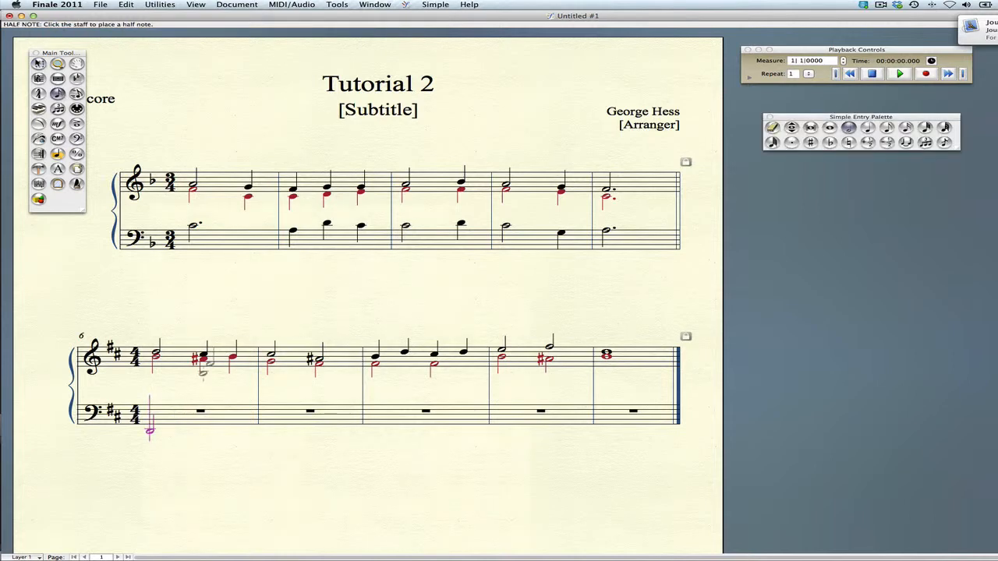
click(150, 393)
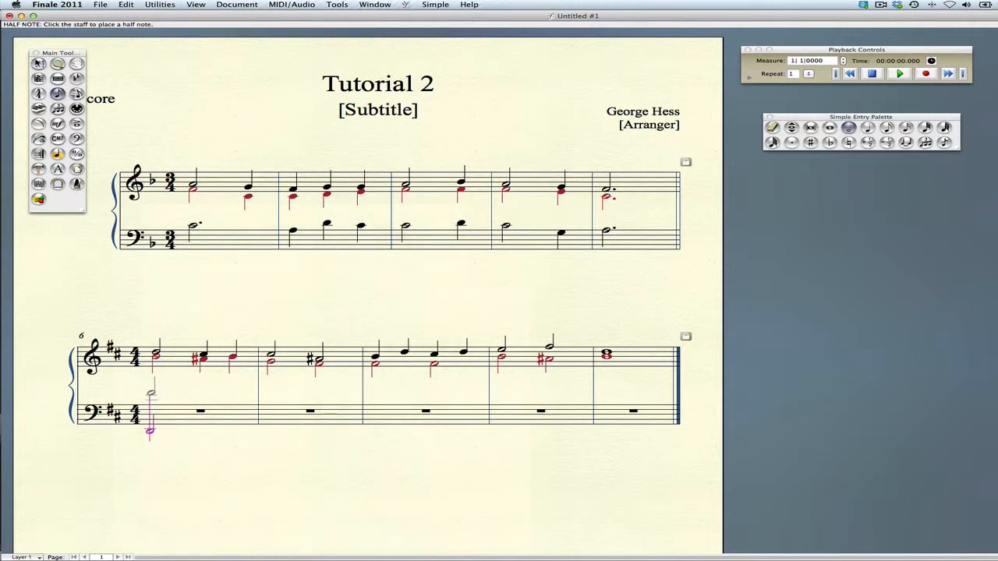
click(150, 393)
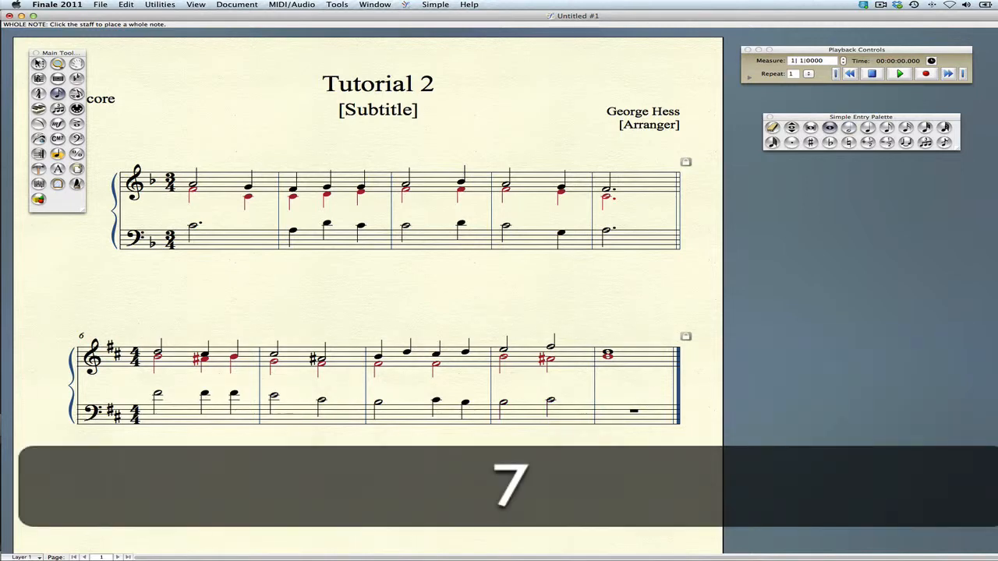
click(608, 403)
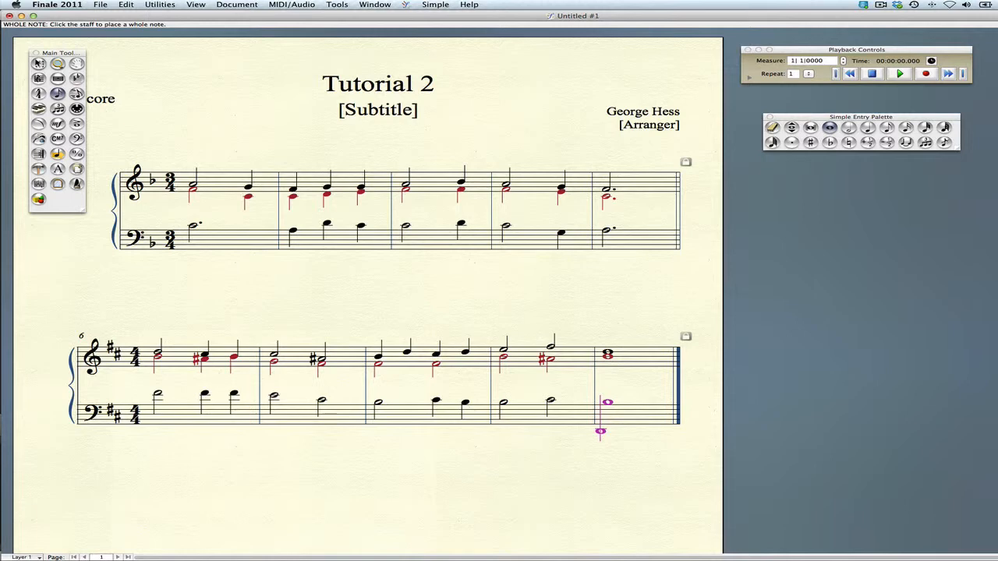
key(cmd)
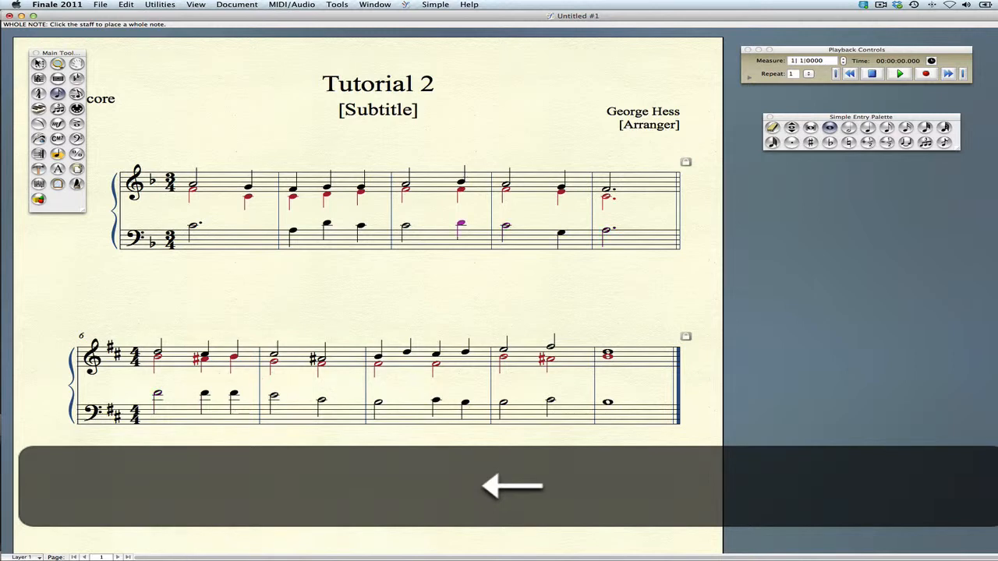
key(cmd+Left)
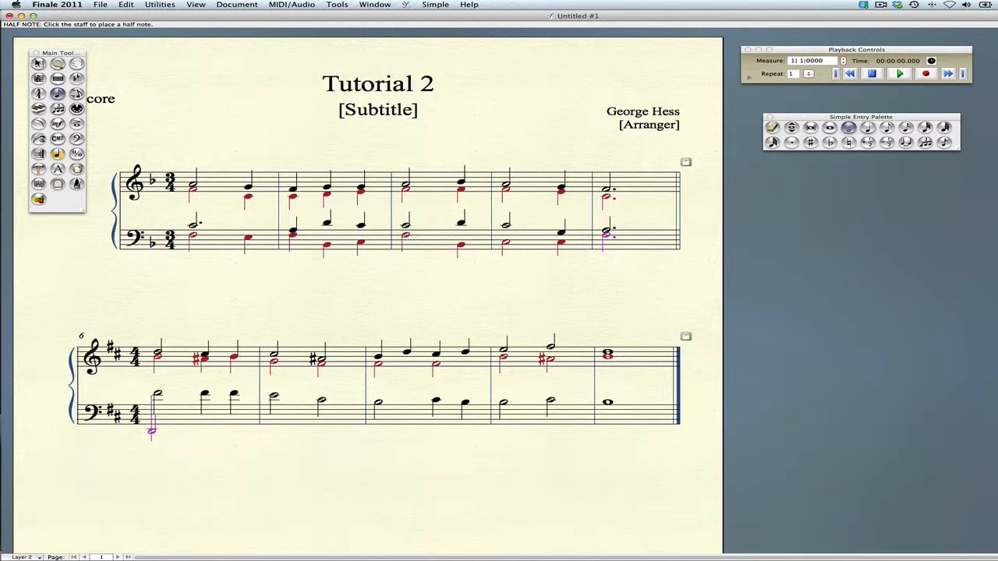
Step: Place the lowest Layer 2 bass voice under the B minor example's bass staff
click(196, 430)
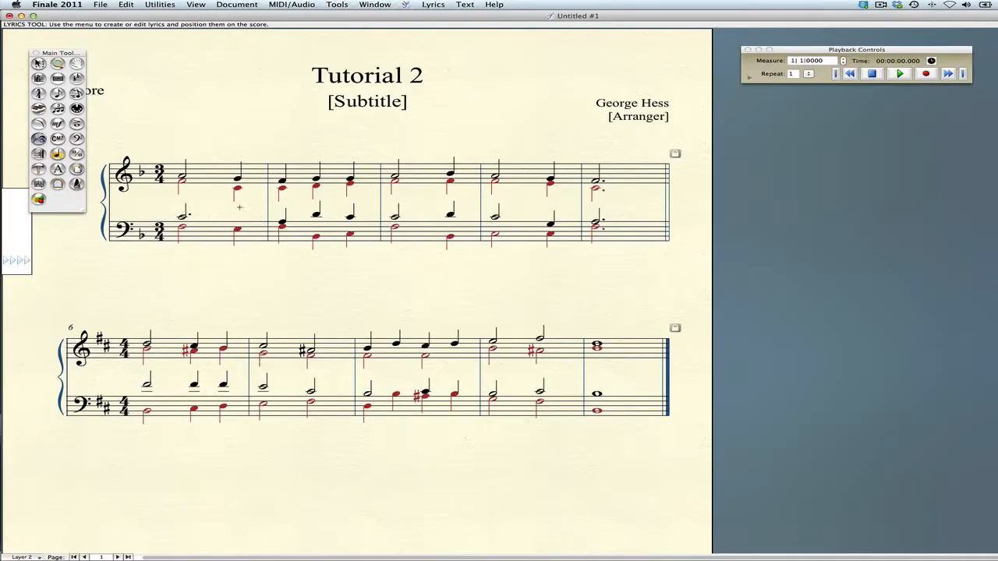
Step: Set the lyric analysis text font to SicilianNumerals via Text > Font
click(465, 5)
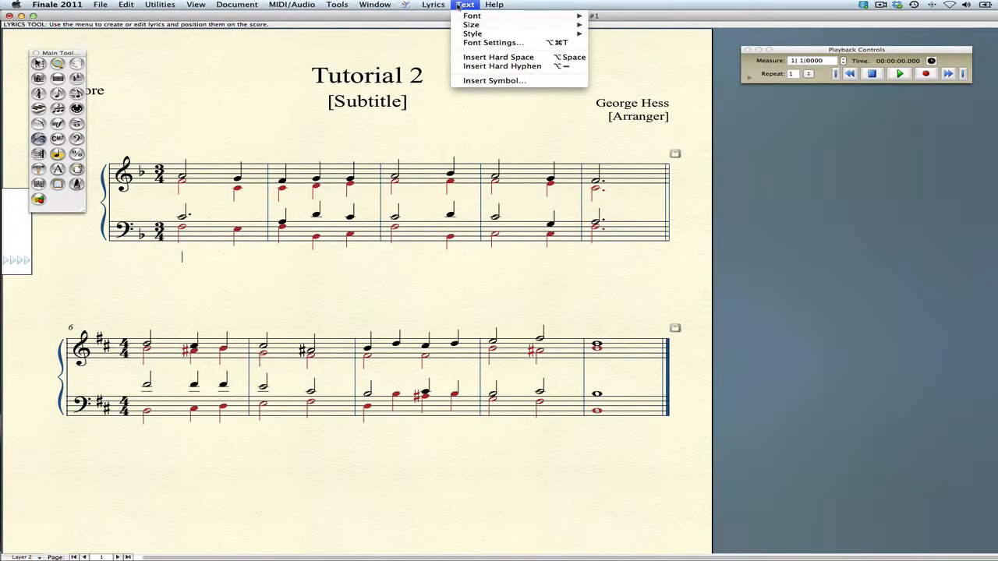
click(471, 16)
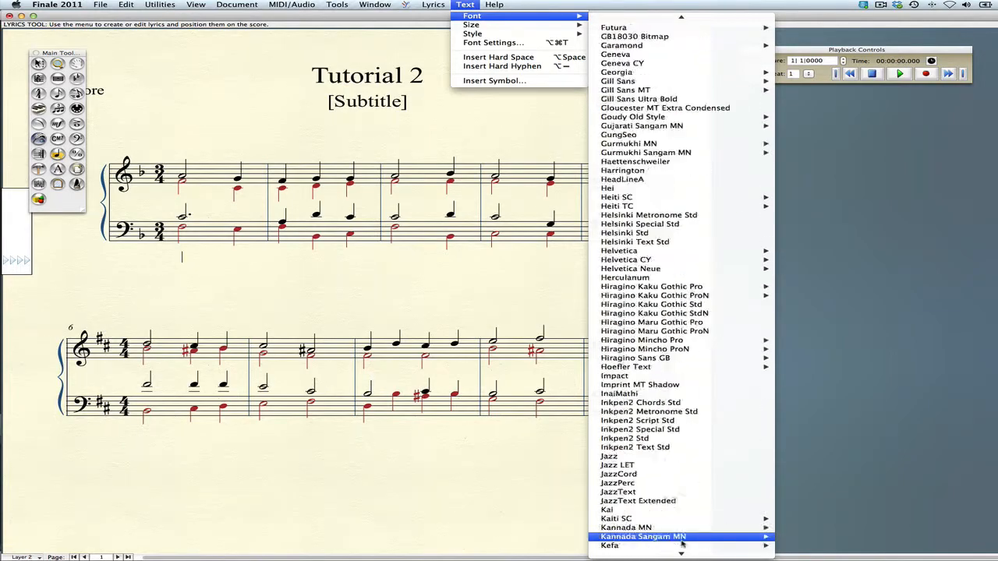
scroll(down, 3)
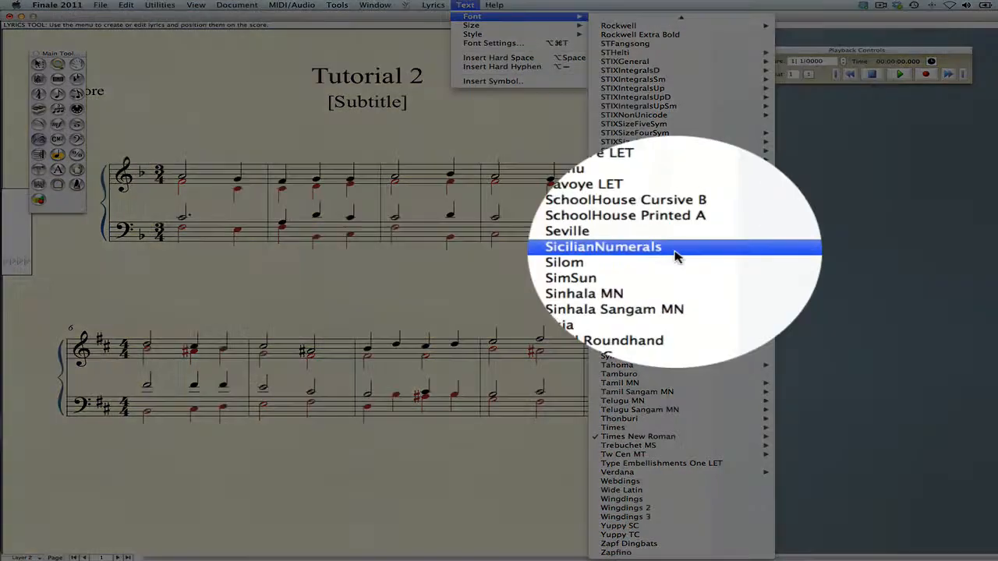
click(602, 246)
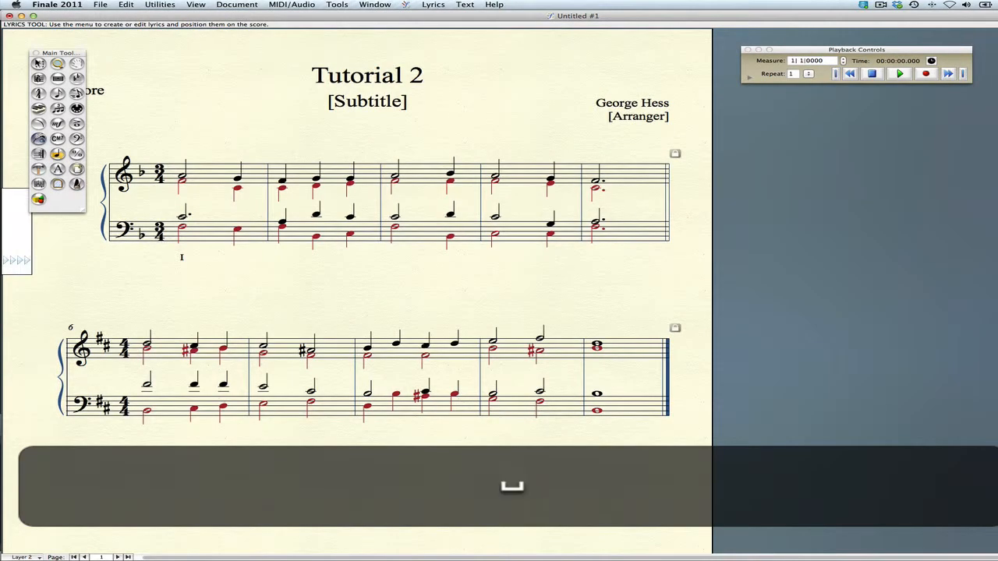
Step: Type the F major numerals V, I, ii with figure 6, V, V beneath the bass notes
text(V6)
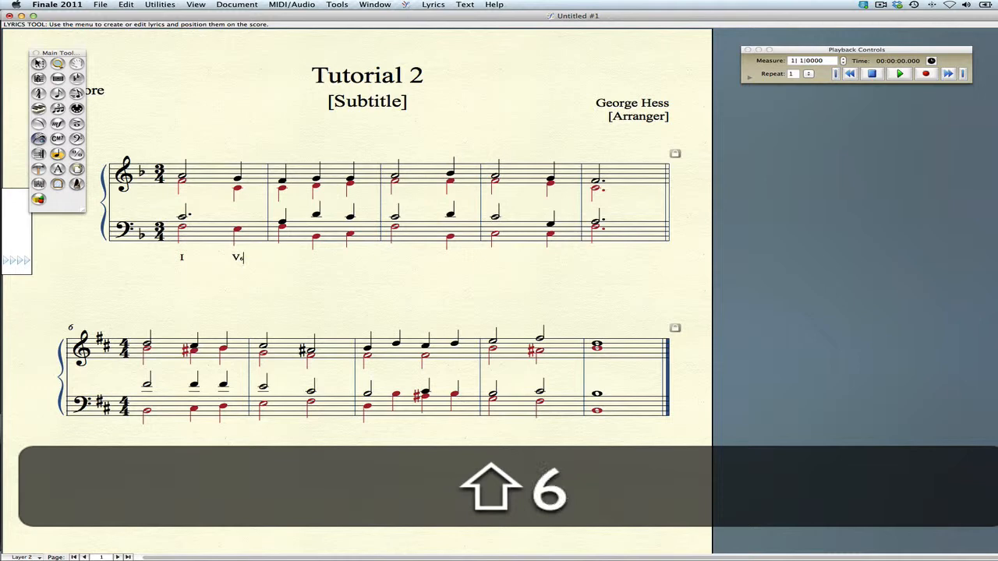
text(I)
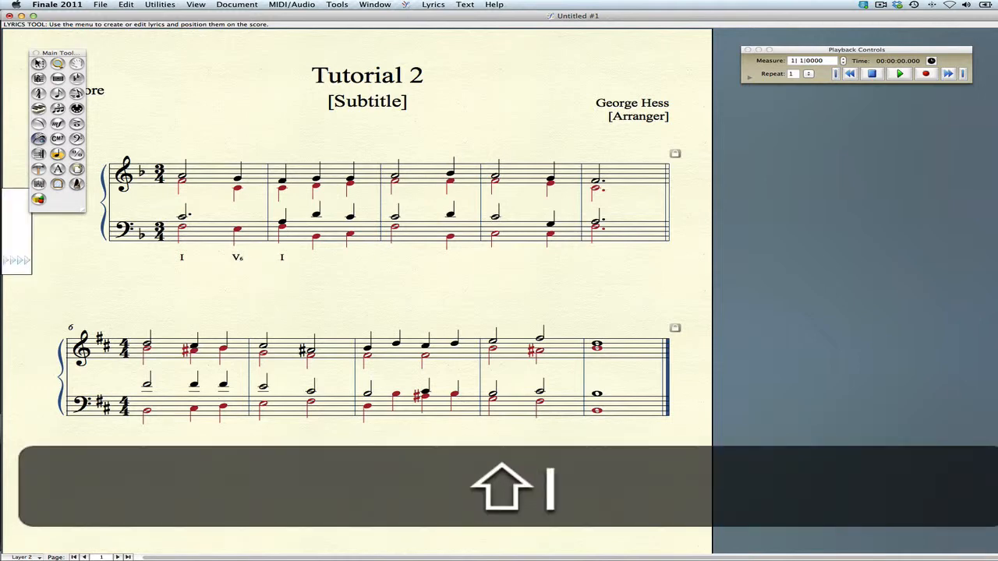
text(ii°)
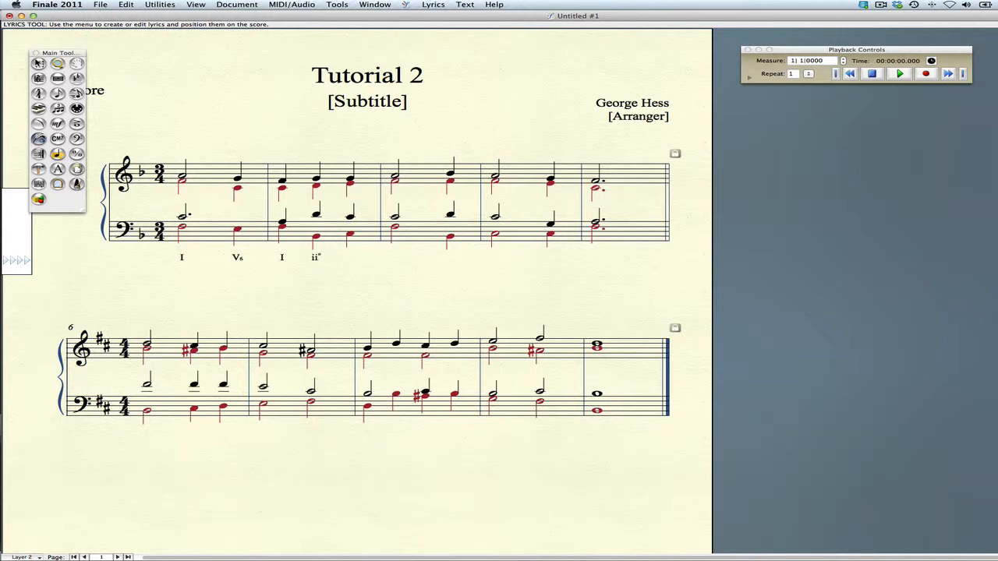
click(320, 257)
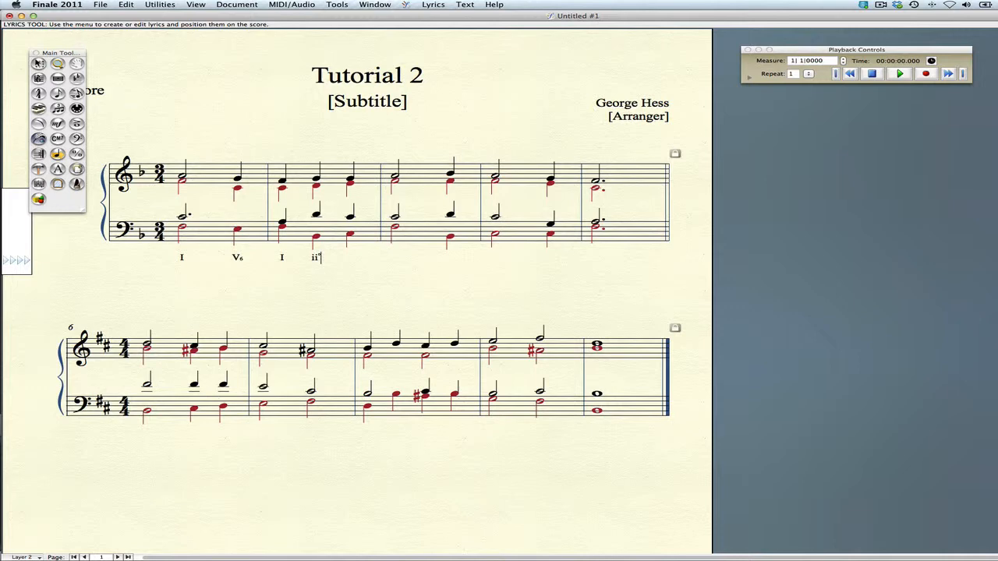
text(6)
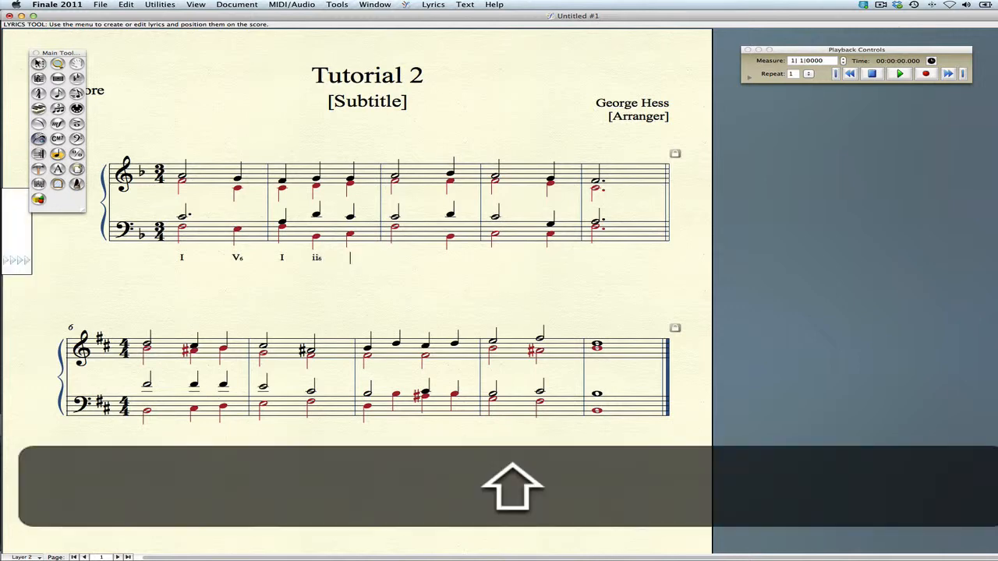
text(V I IV I64)
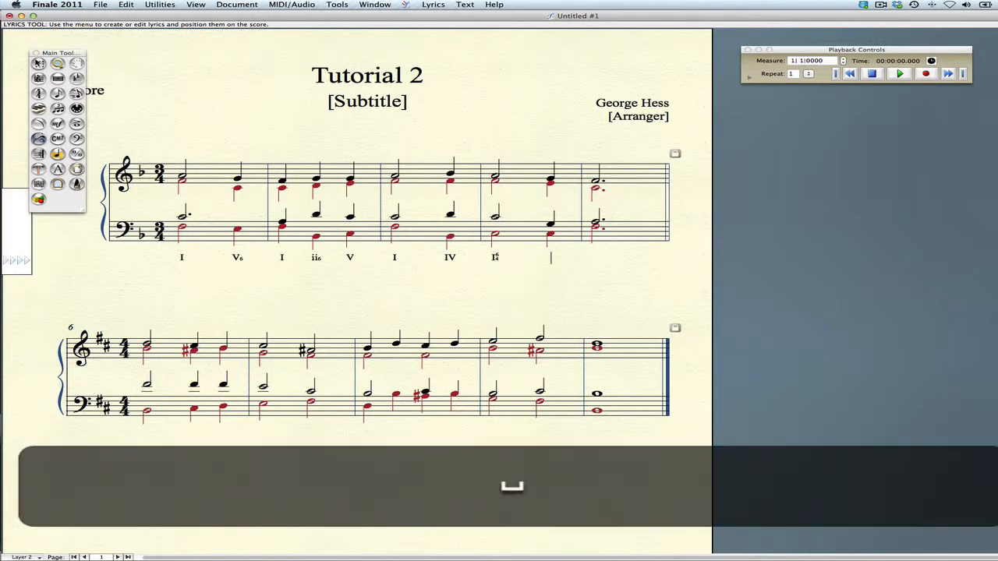
text(V)
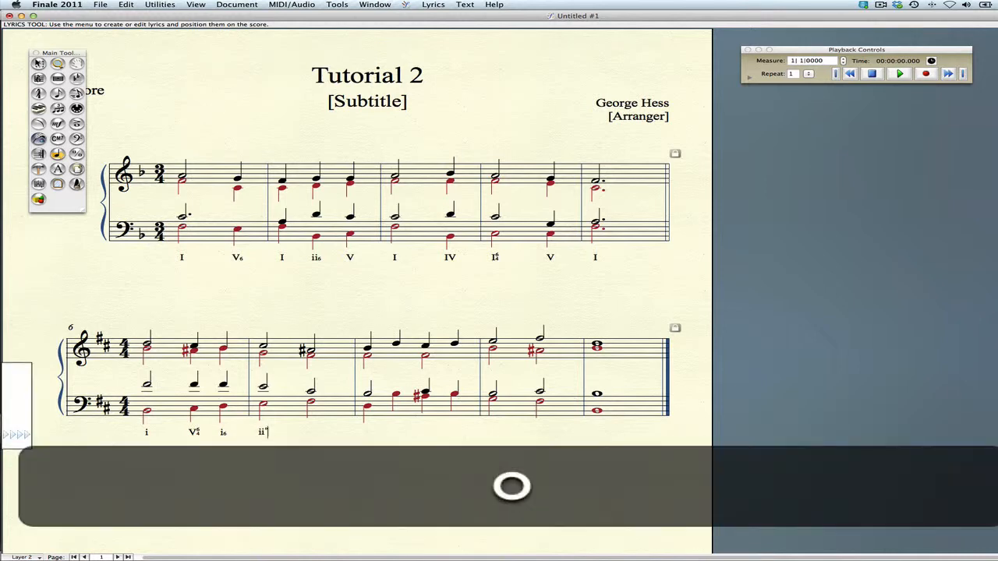
Step: Type the B minor numerals 6, V, iv6 beneath the bass notes and select the analysis line
text(6)
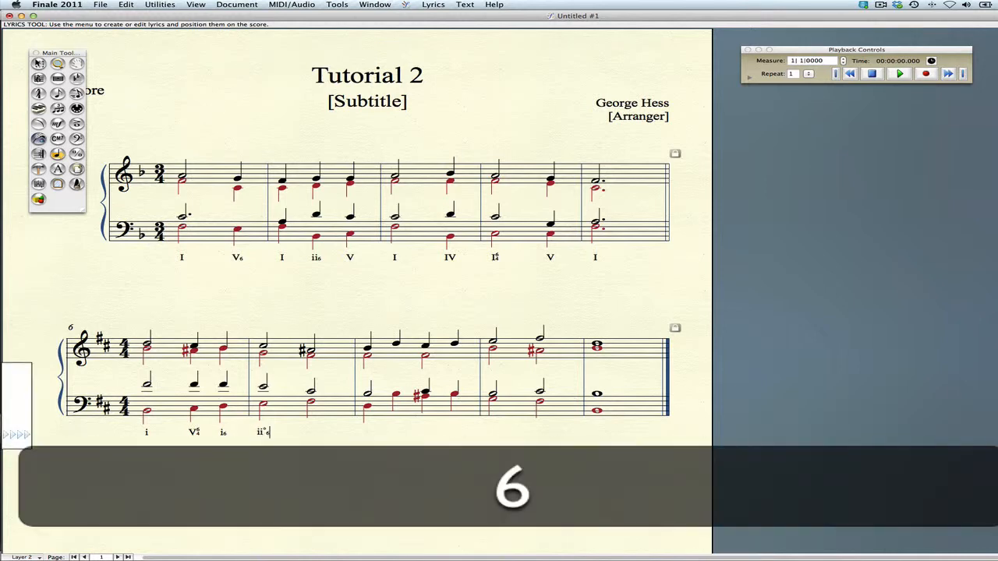
text(V i6 i V6)
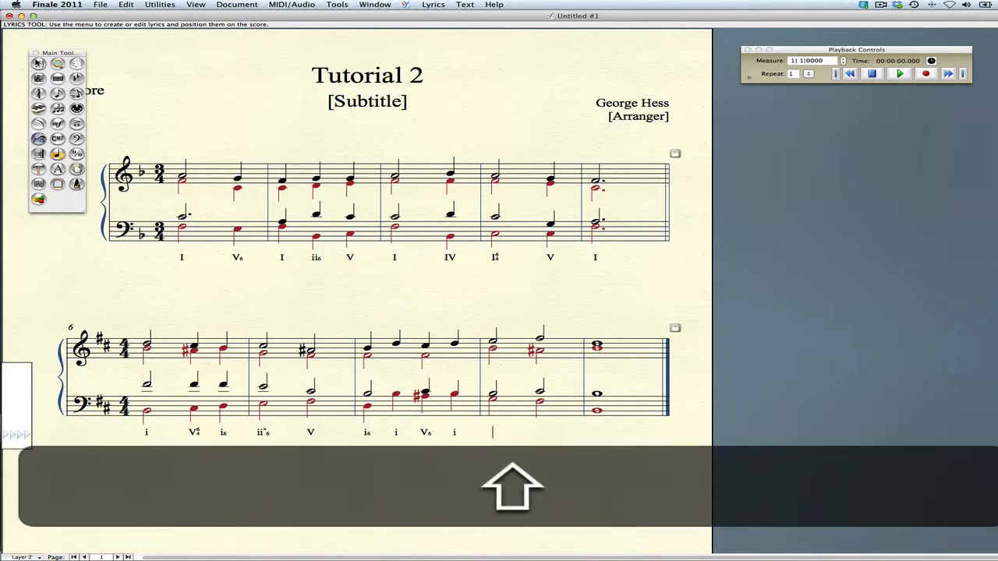
text(iv6 V i)
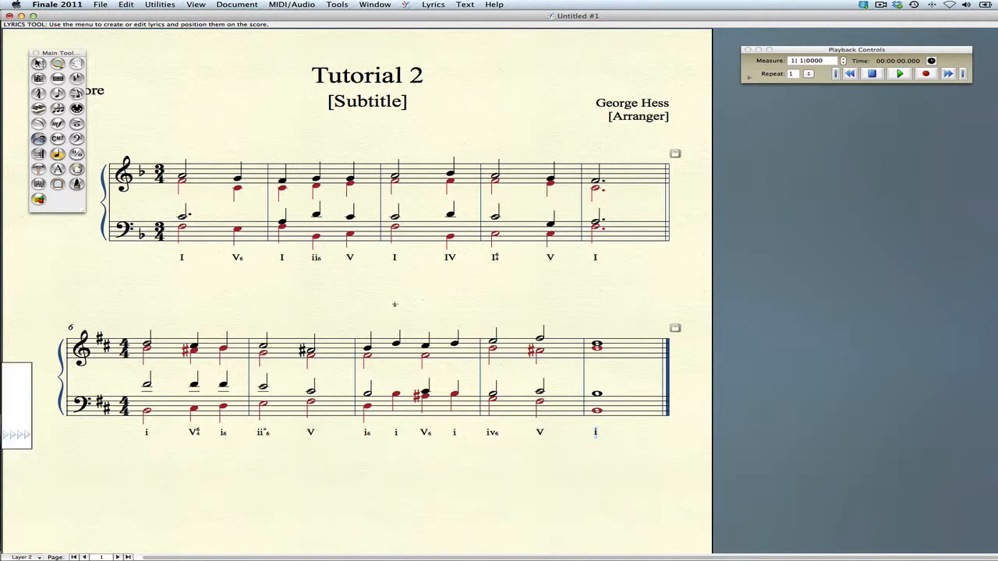
click(310, 432)
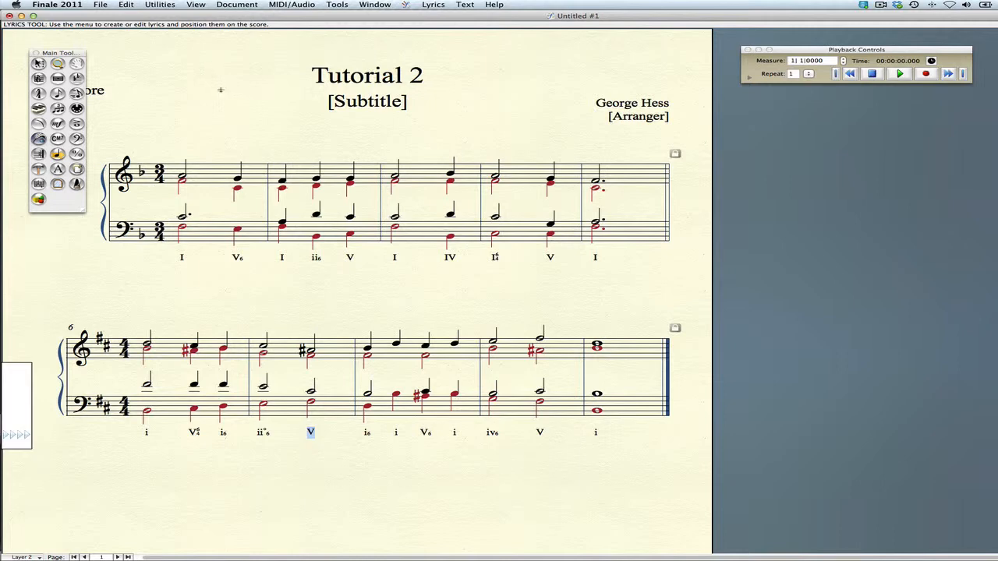
drag(59, 53, 636, 100)
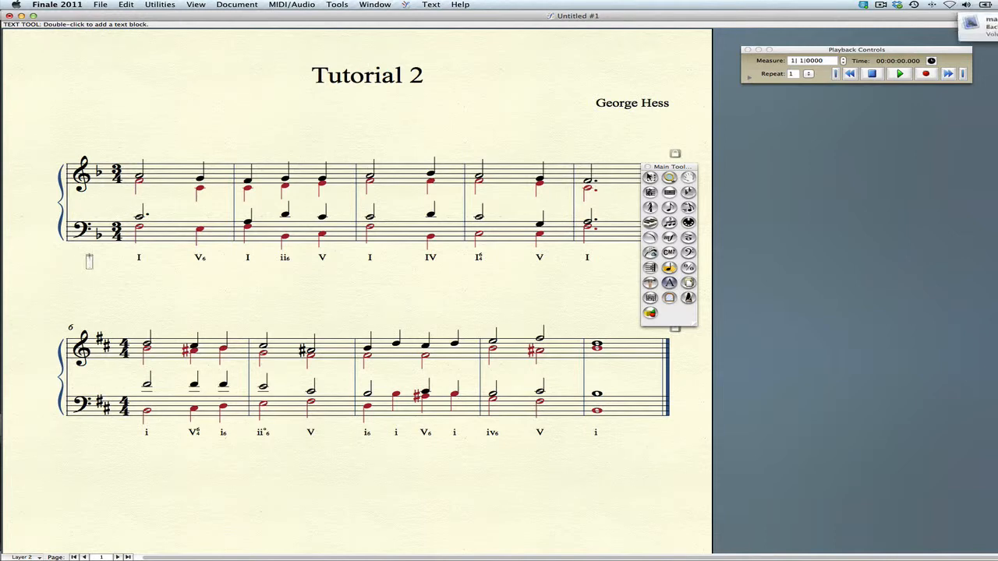
Step: Add key labels 'F:' and 'b:' at the start of each example's analysis line
text(F:)
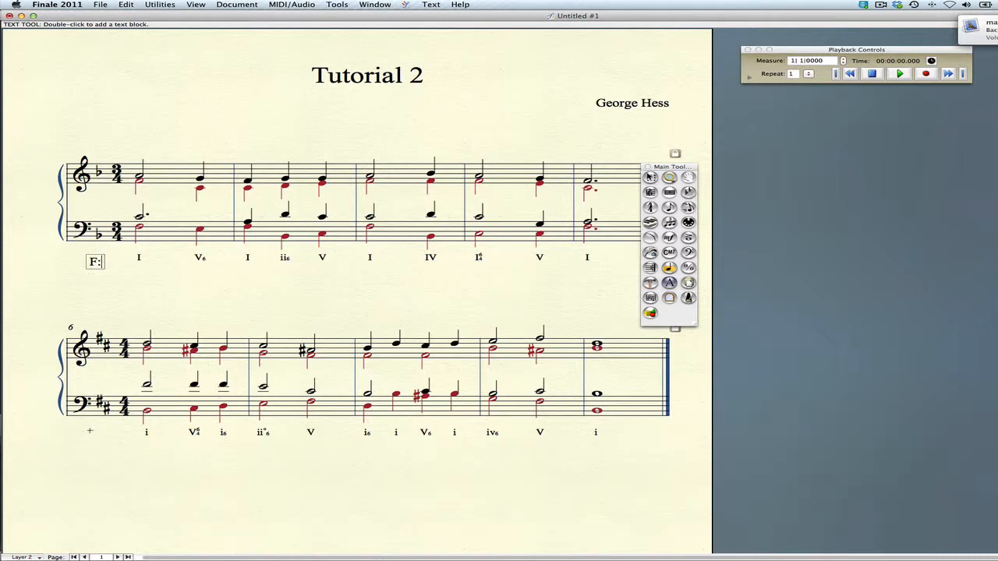
key(shift+b)
text(b:)
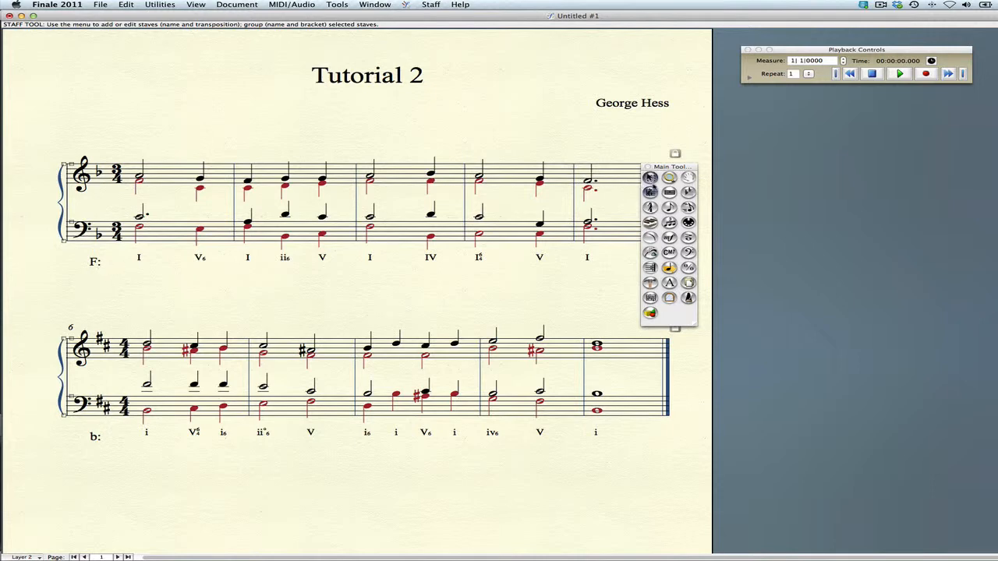
click(651, 178)
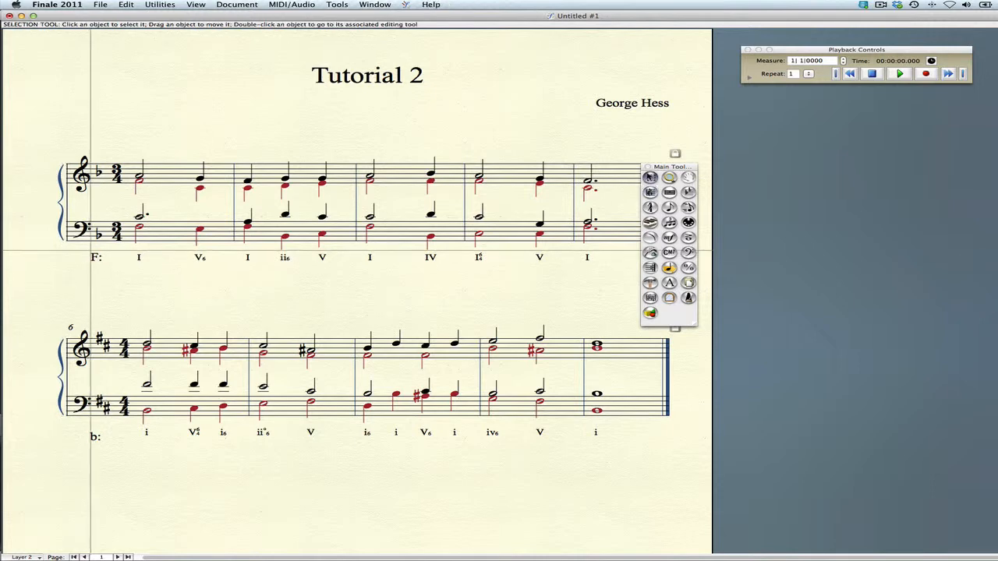